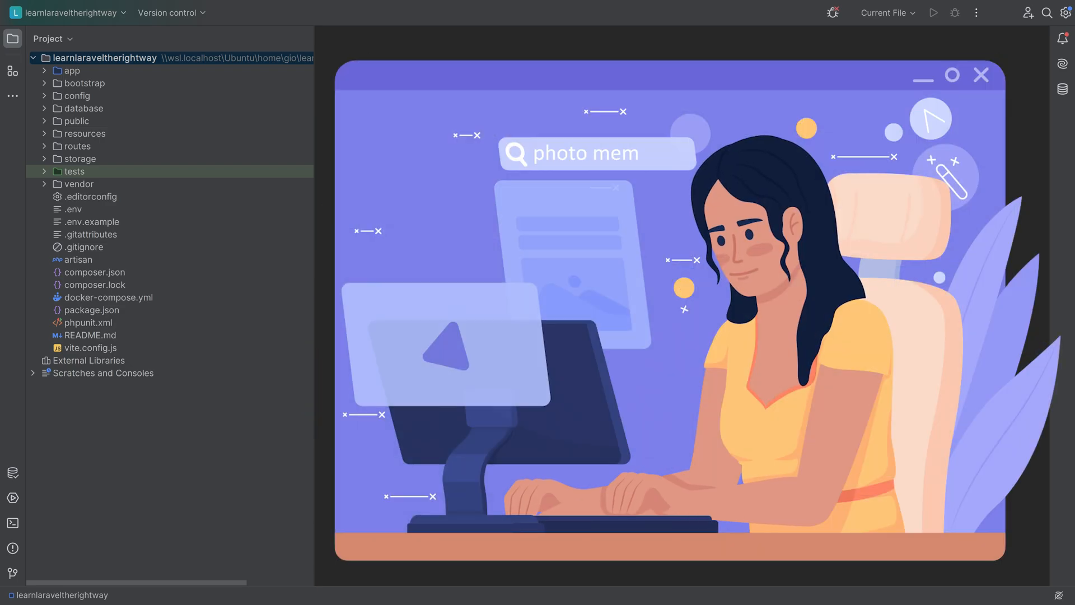
- Expand the public folder in the project tree to list index.php, .htaccess, favicon.ico and robots.txt
type("ories")
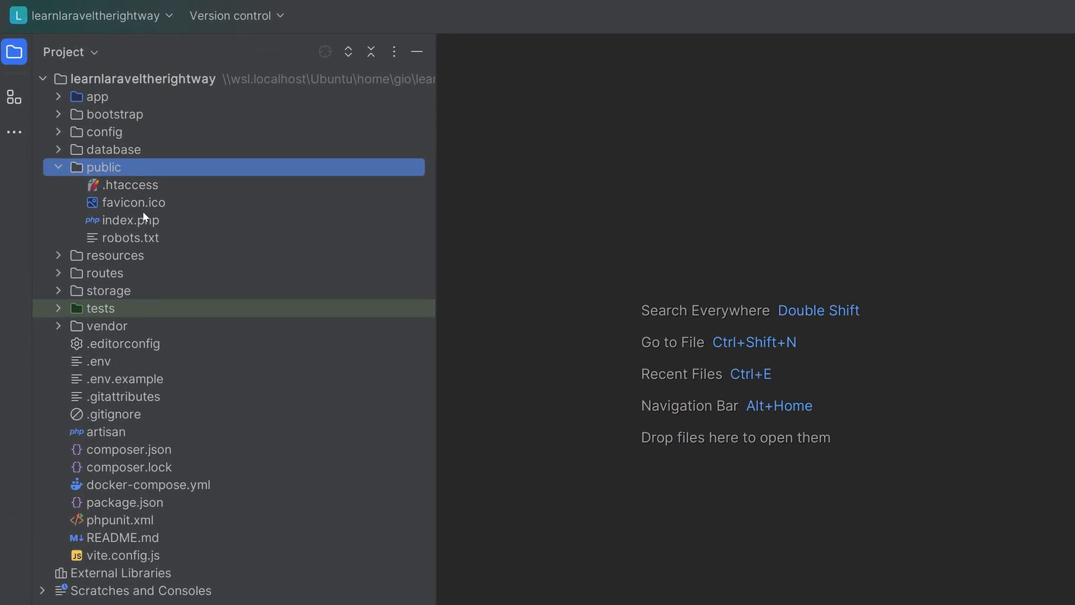
- View public/index.php's maintenance check, autoloader and handleRequest code alongside bootstrap/app.php
double_click(131, 219)
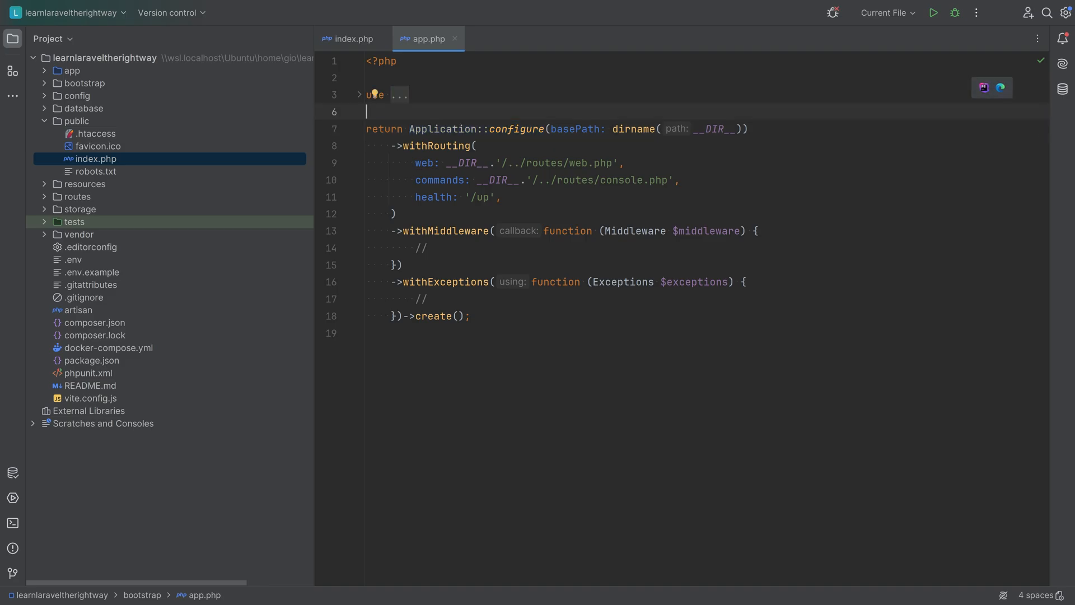
left_click(353, 38)
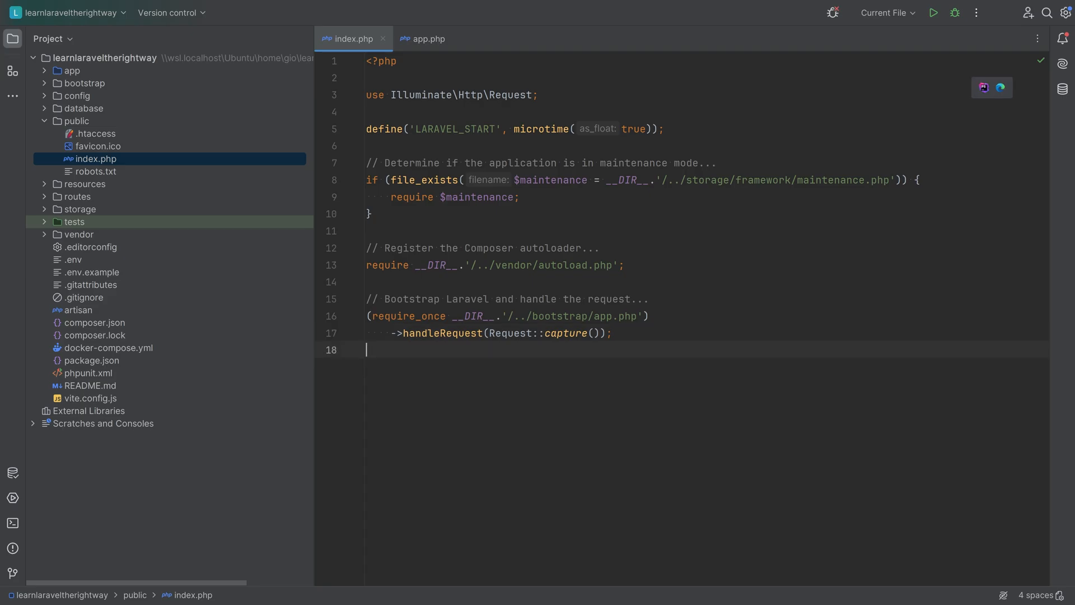
- Jump into the framework Application class, find handleRequest via 'handleReq', and hide the project tree
left_click(428, 38)
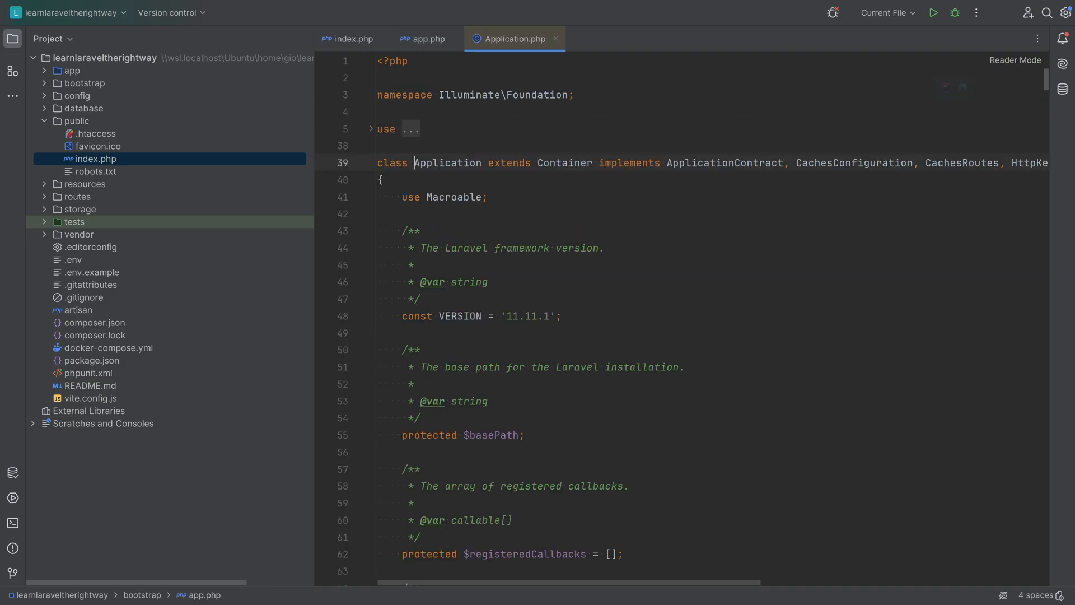
key("ctrl+f")
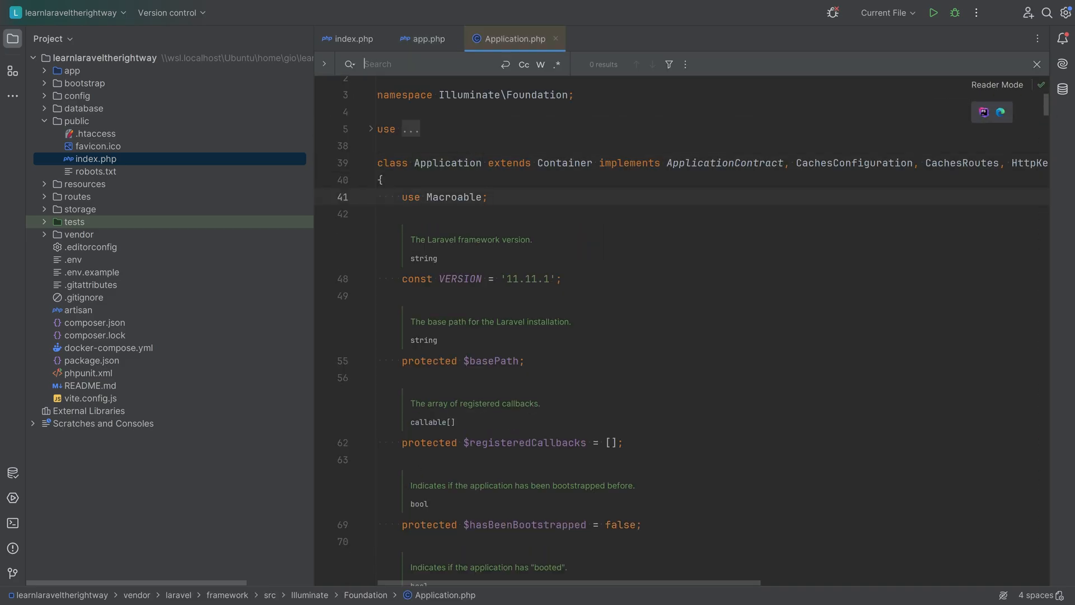
type("handleReq")
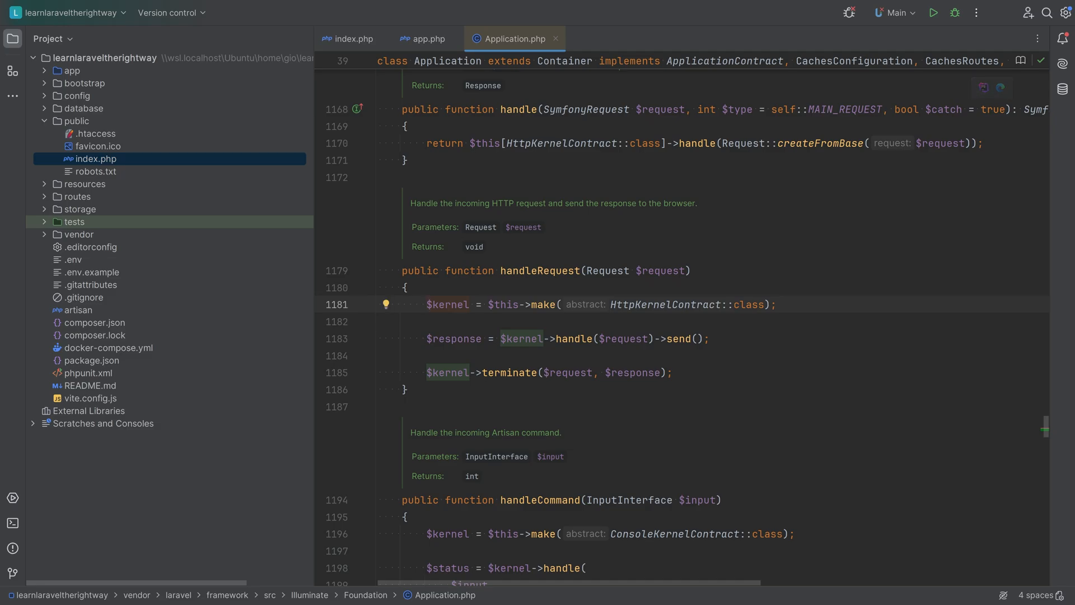
left_click(11, 38)
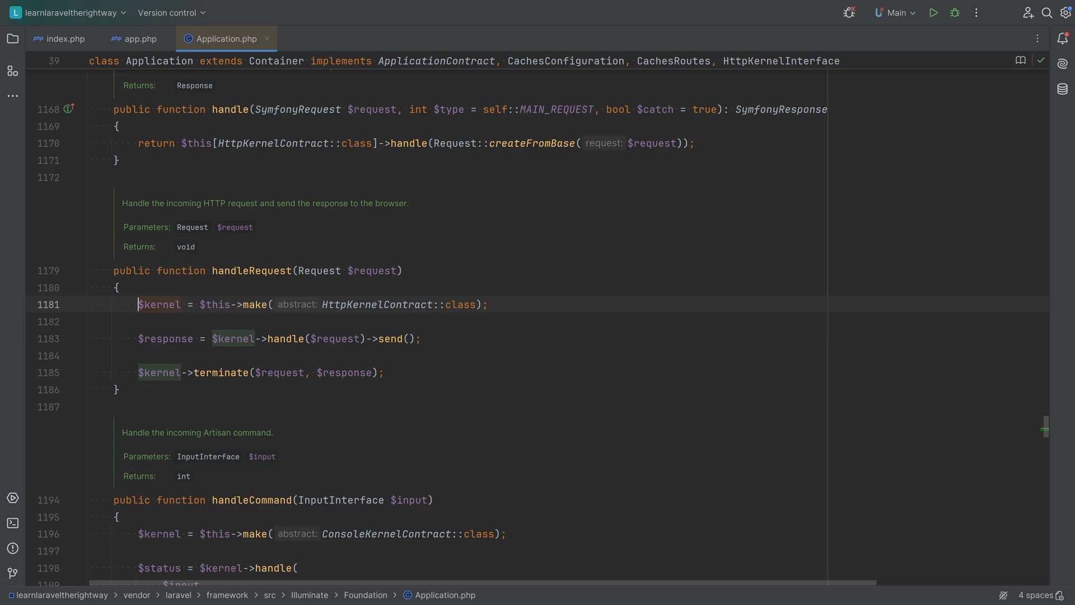
- Locate Foundation\Http\Kernel.php through file search 'Kernel' and reach its handle method
type("K")
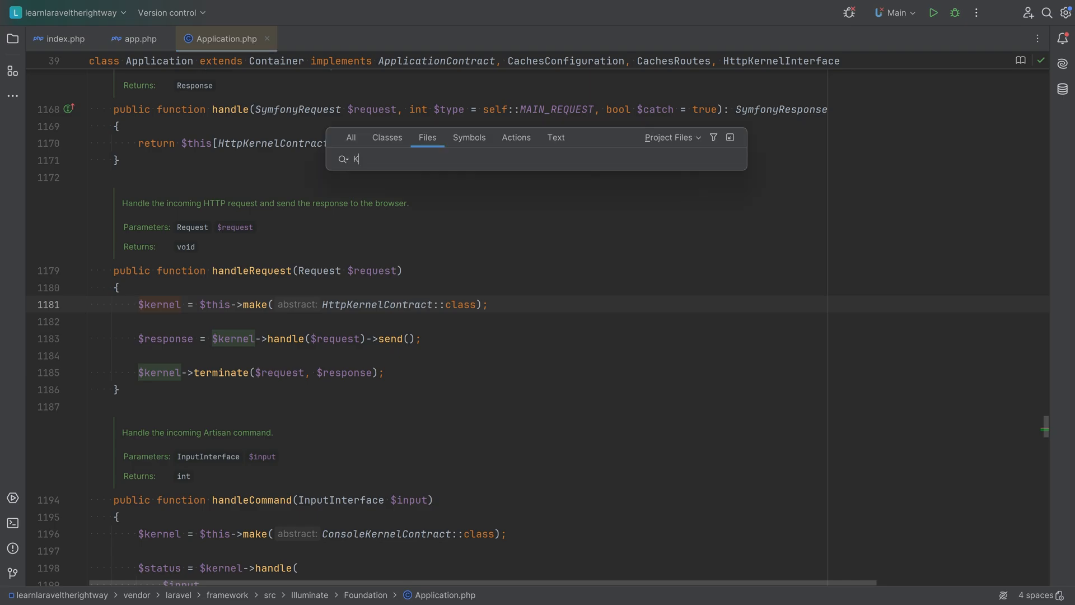
type("ernel")
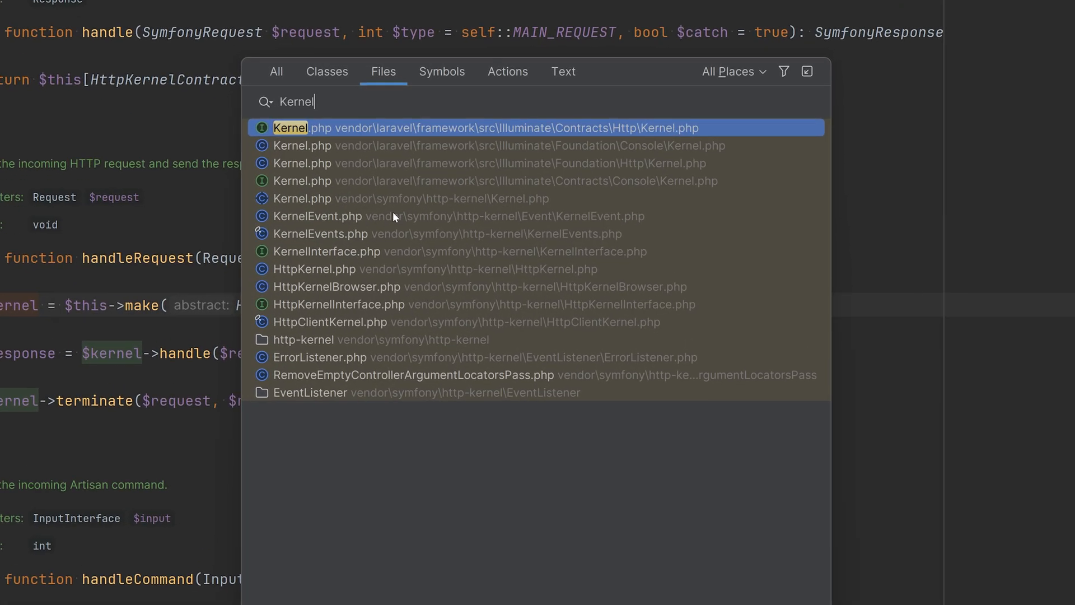
mouse_move(554, 132)
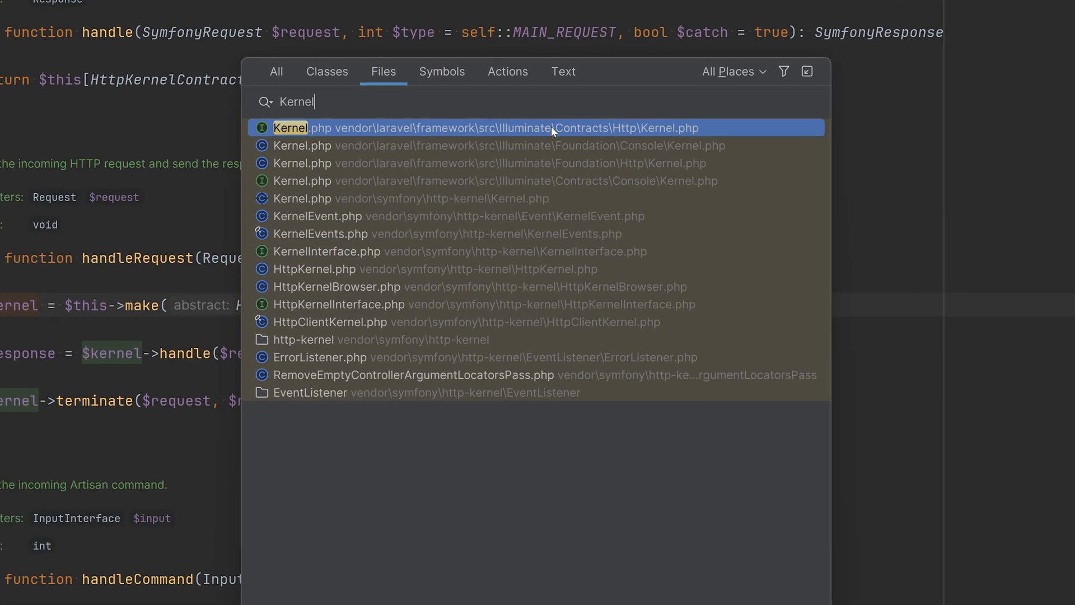
mouse_move(558, 165)
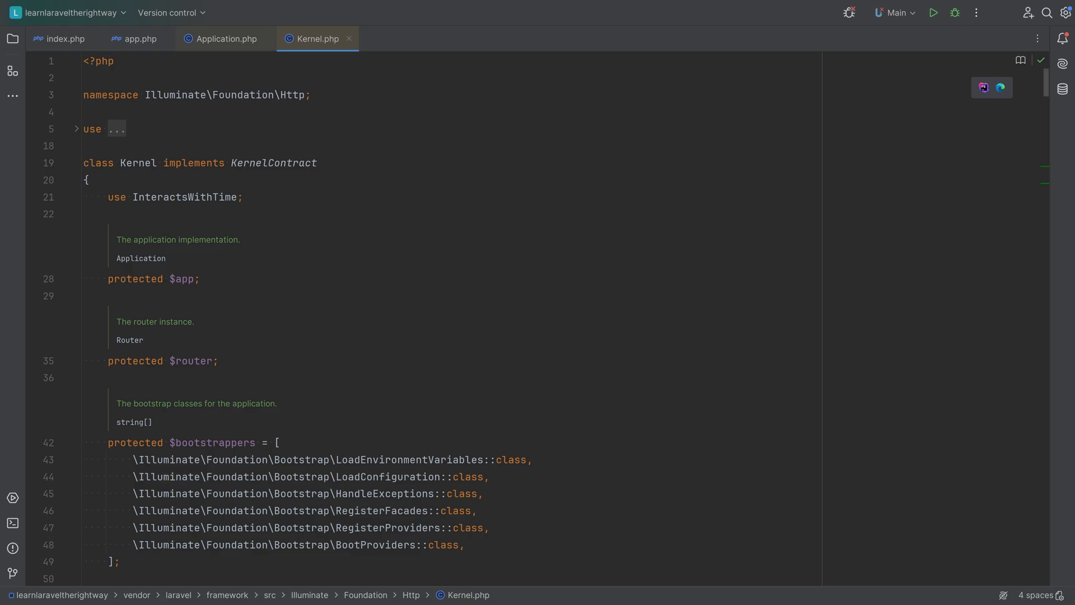
type("n han")
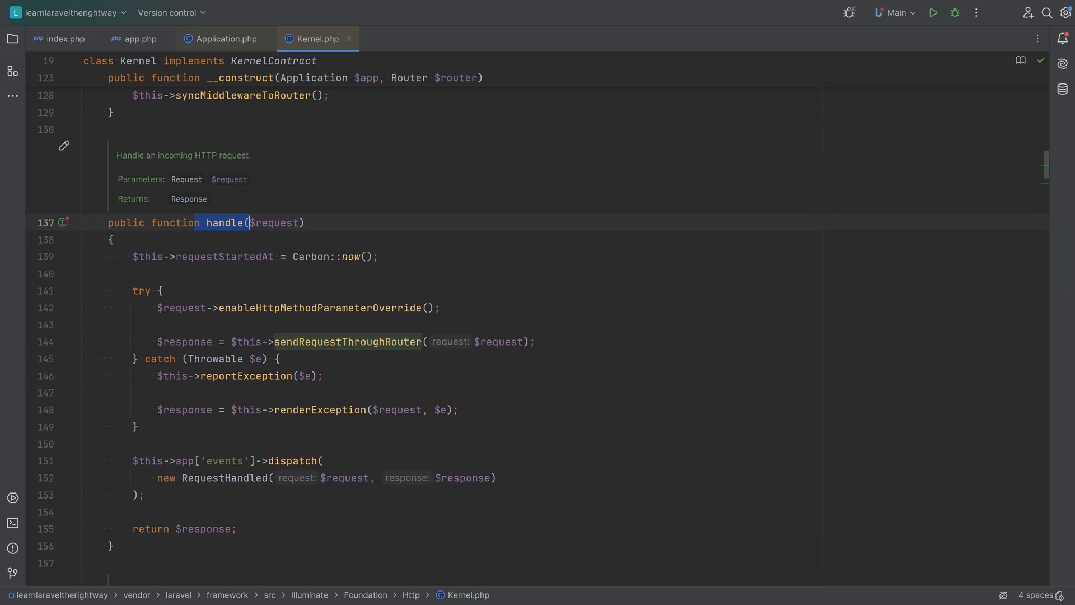
scroll("down", 3)
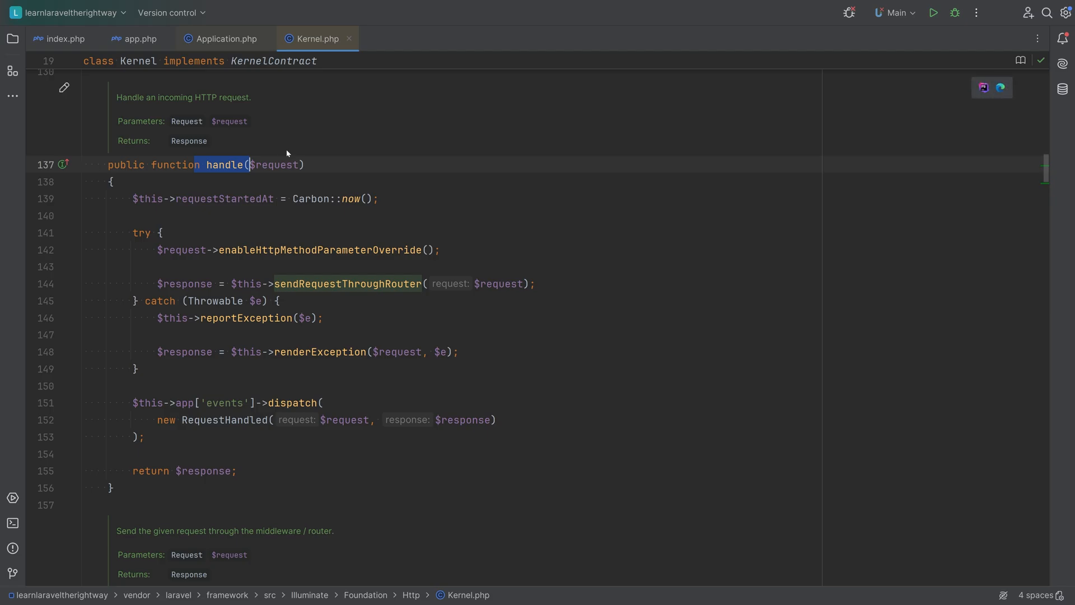
- Highlight every use of $request and follow it down to sendRequestThroughRouter and its bootstrap() call
left_click(275, 164)
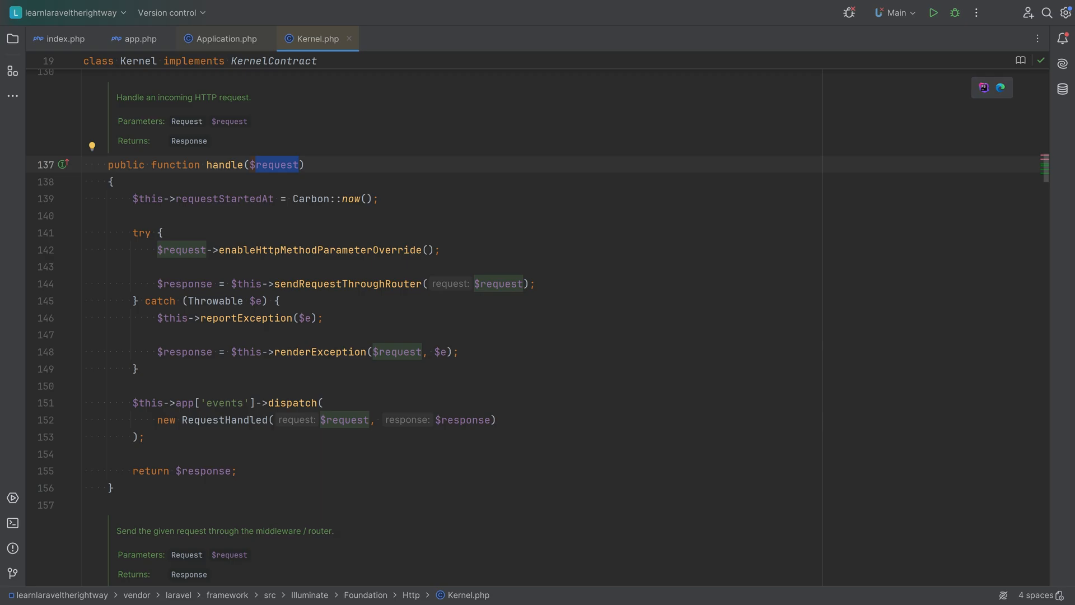
double_click(345, 283)
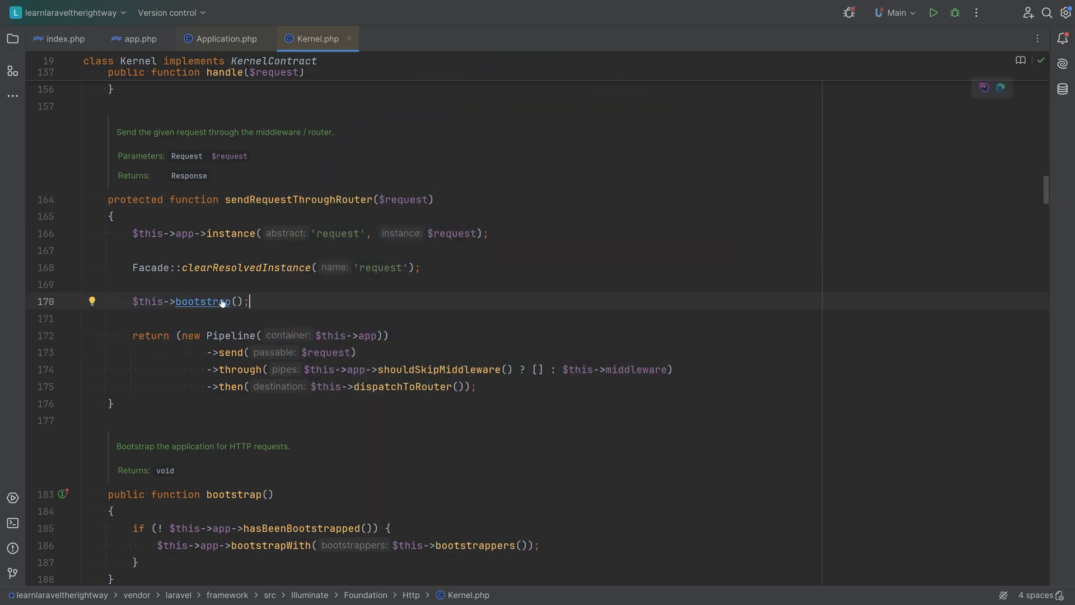
- Reveal the $bootstrappers array listing the six bootstrap classes from LoadEnvironmentVariables to BootProviders
scroll("down", 3)
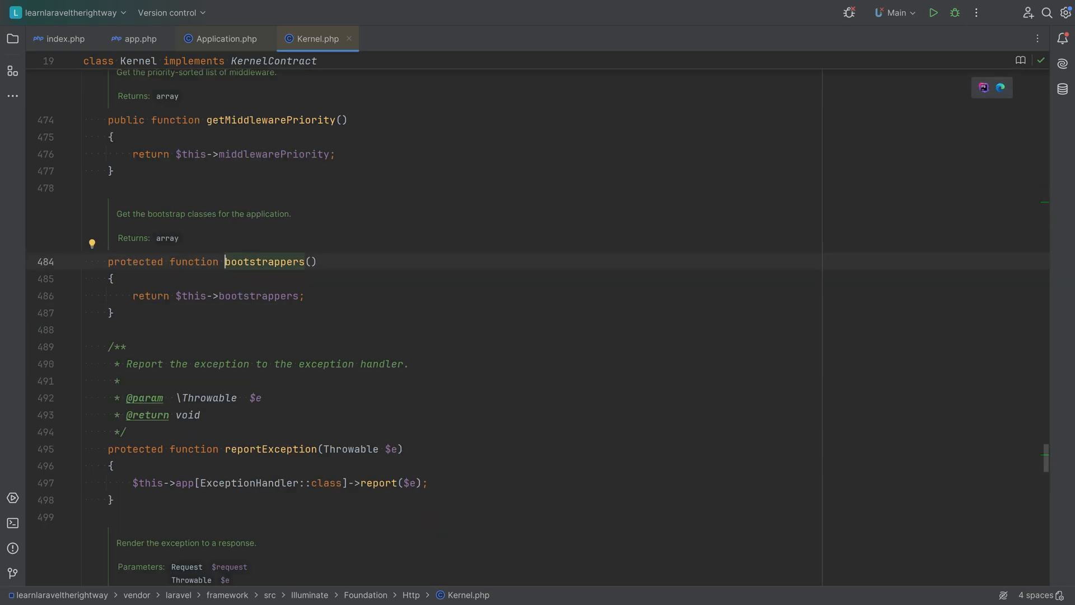
mouse_move(259, 300)
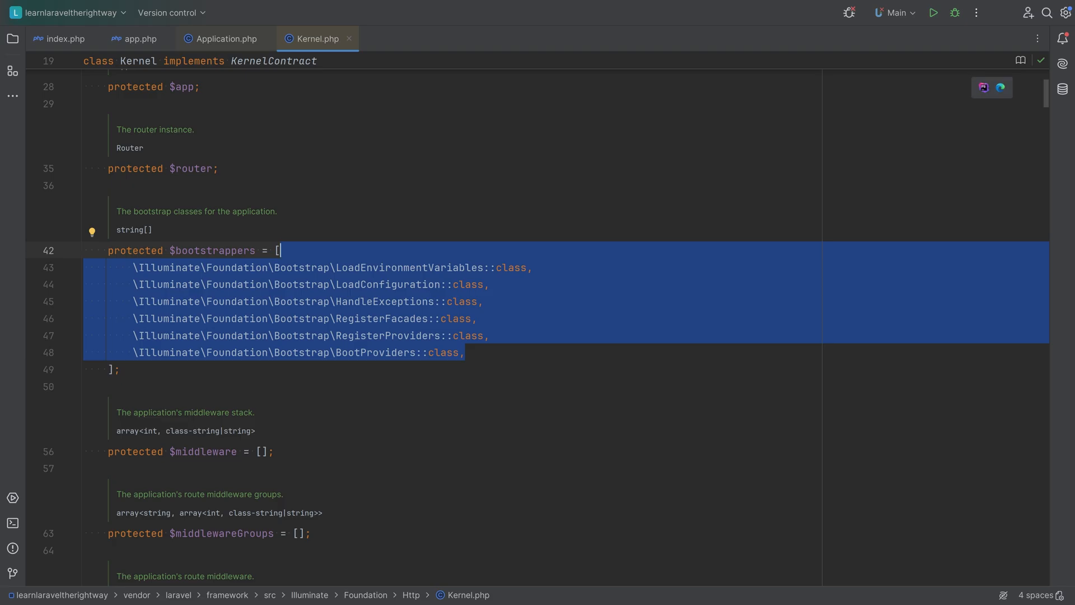
- Pick out LoadEnvironmentVariables, RegisterFacades and RegisterProviders, then follow RegisterProviders into its source and contract
left_click(464, 351)
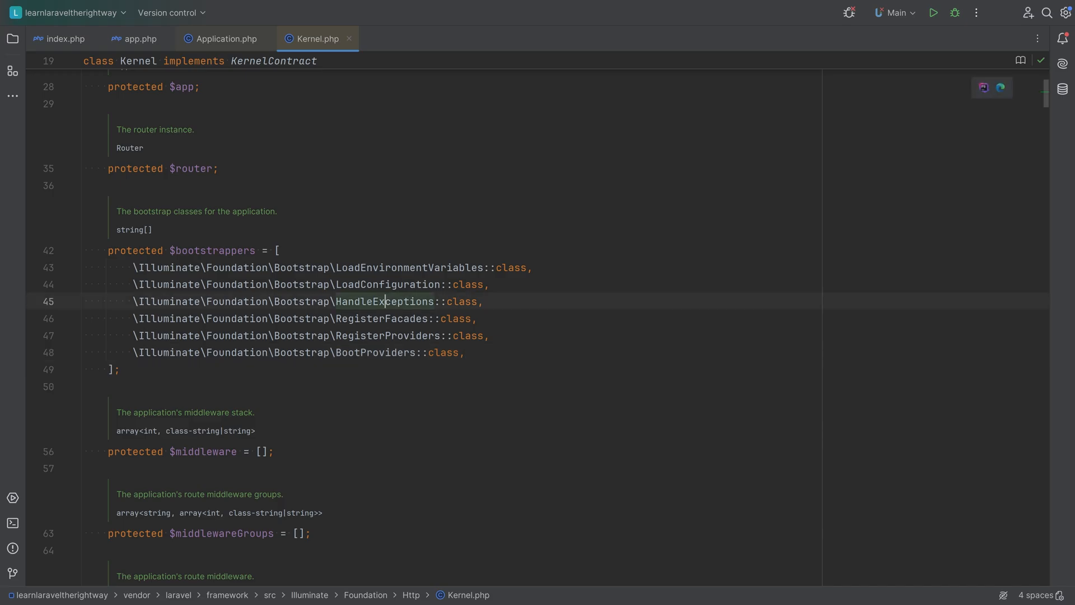
double_click(407, 268)
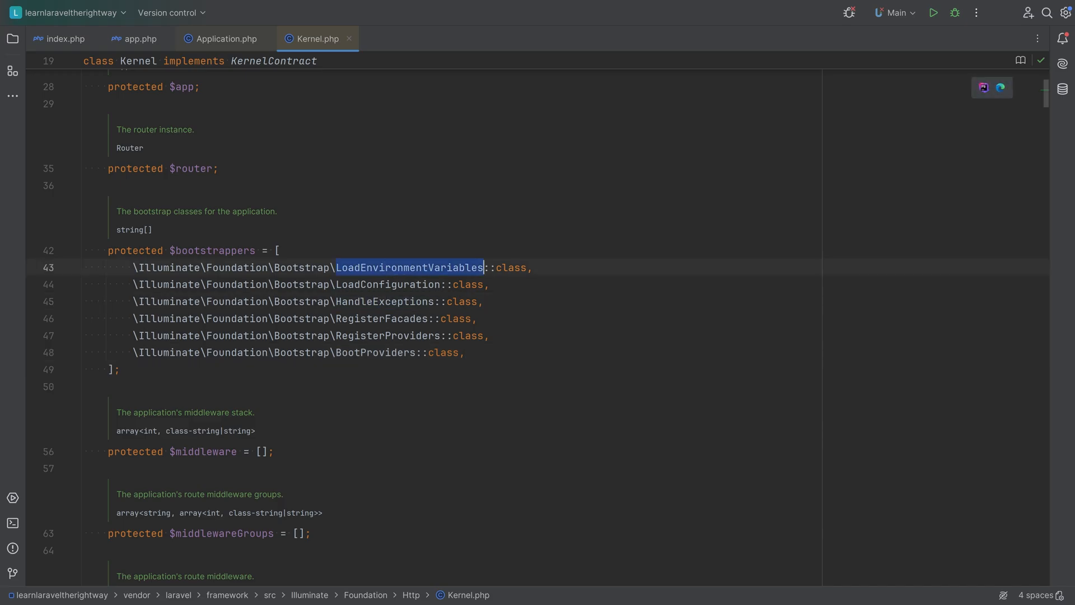
double_click(380, 318)
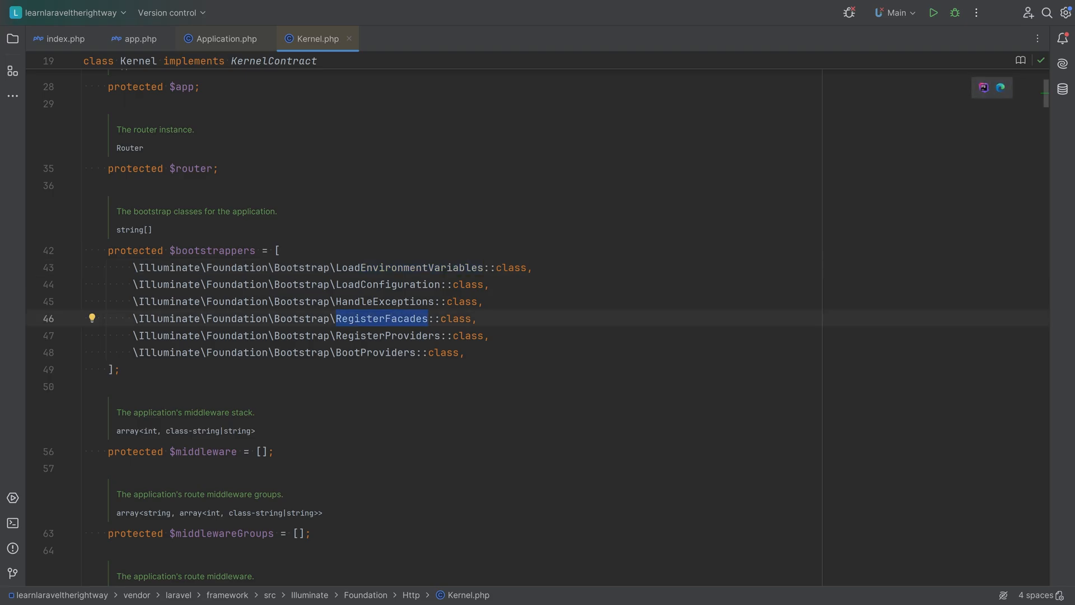
double_click(386, 335)
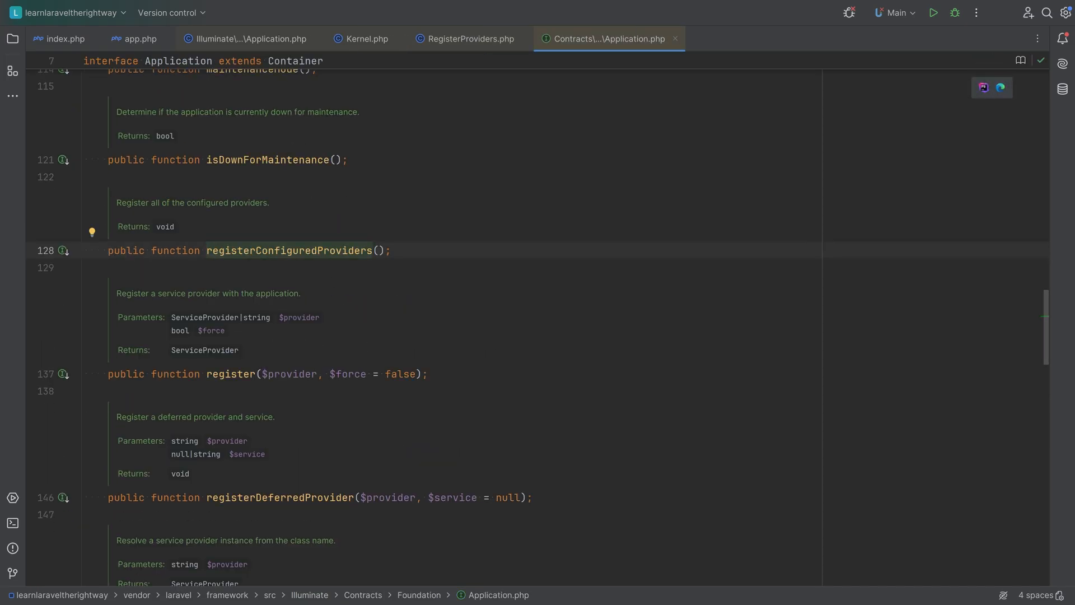
- Find registerConfiguredProviders in the Foundation Application class after noting its contract declaration
double_click(289, 249)
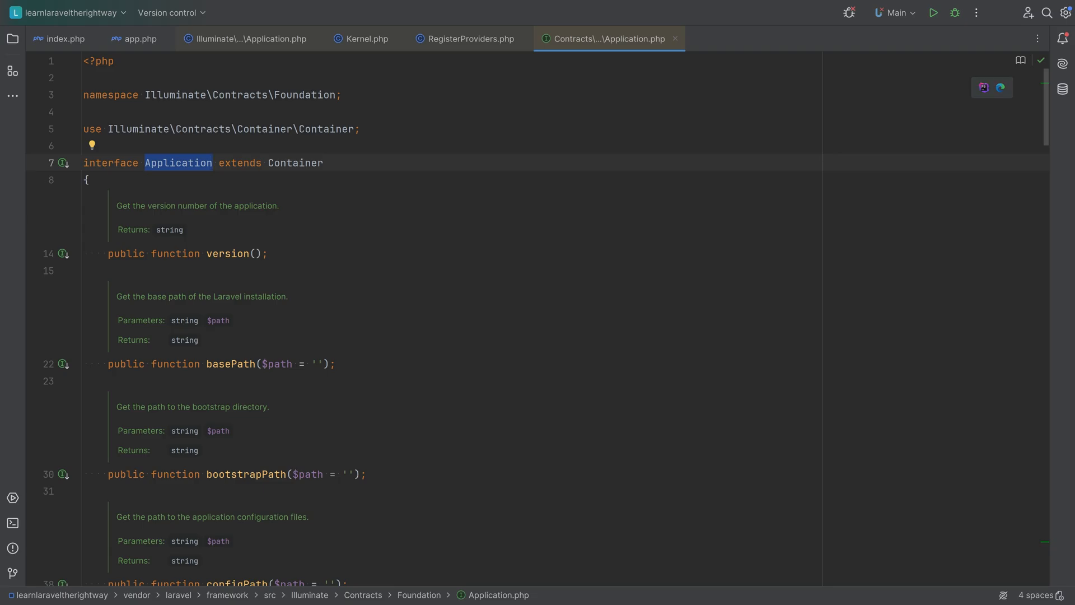
left_click(212, 163)
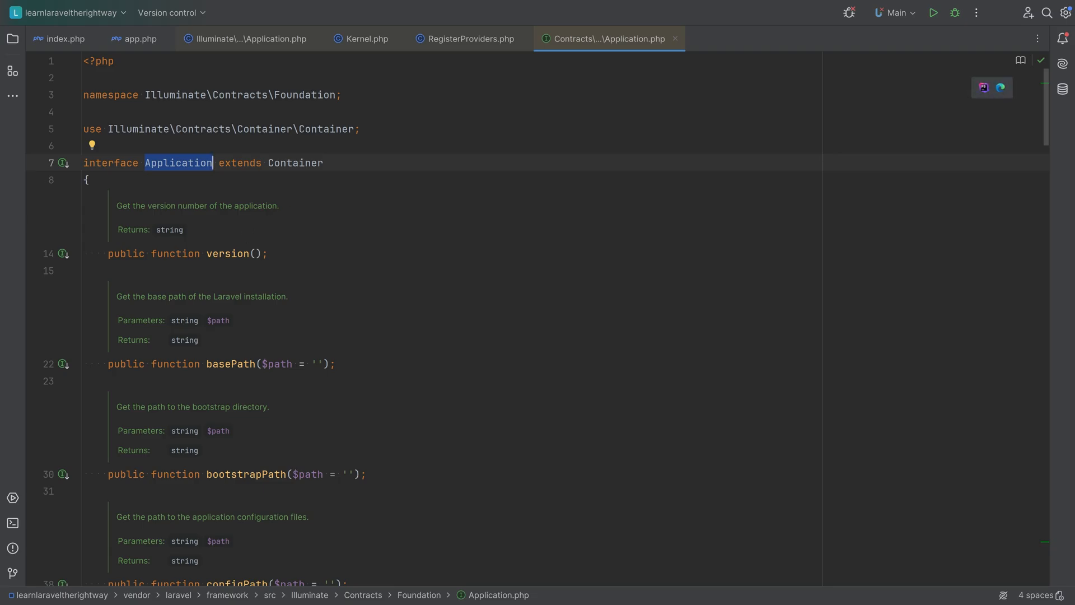
left_click(246, 38)
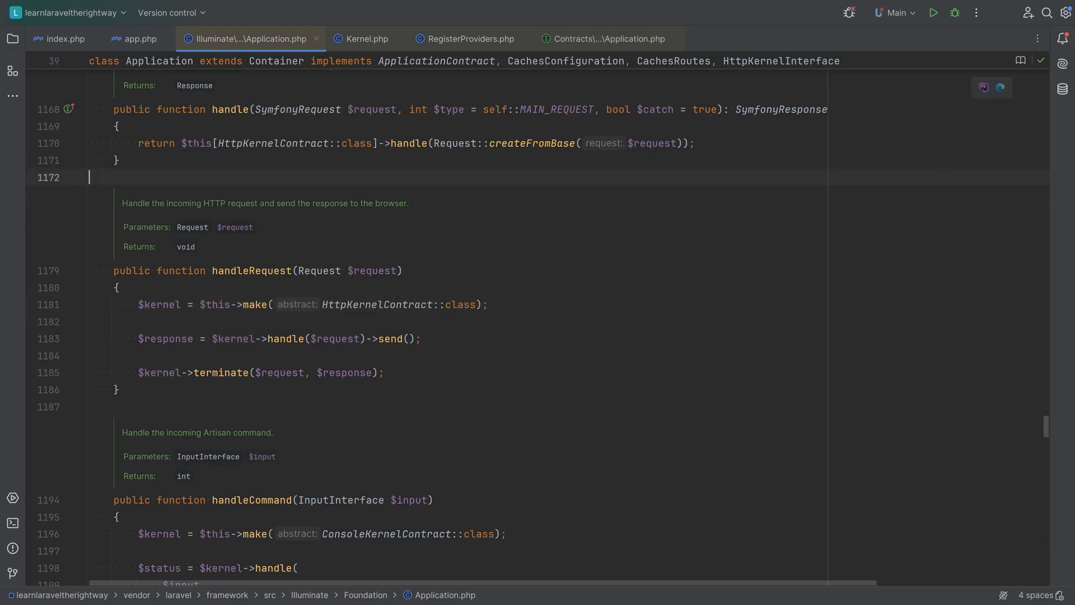
type("registerConfiguredProviders")
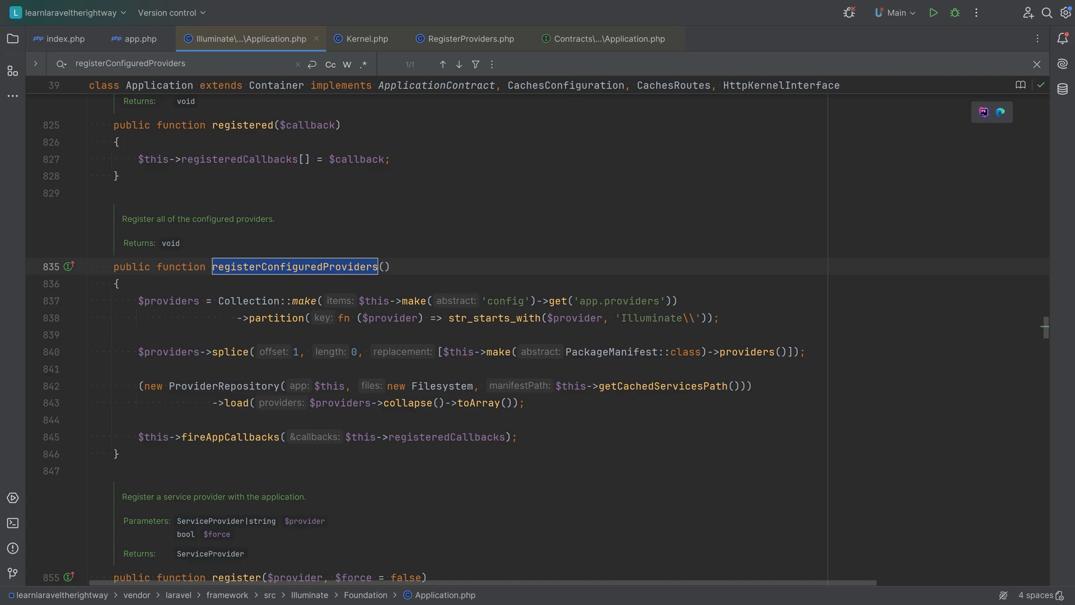
left_click(1037, 64)
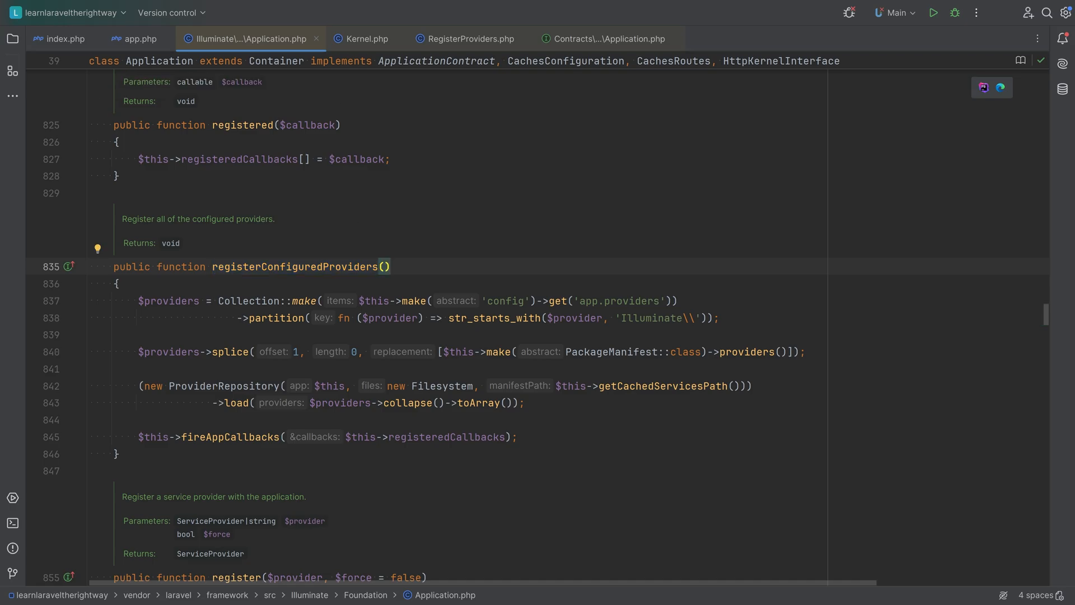
scroll("down", 3)
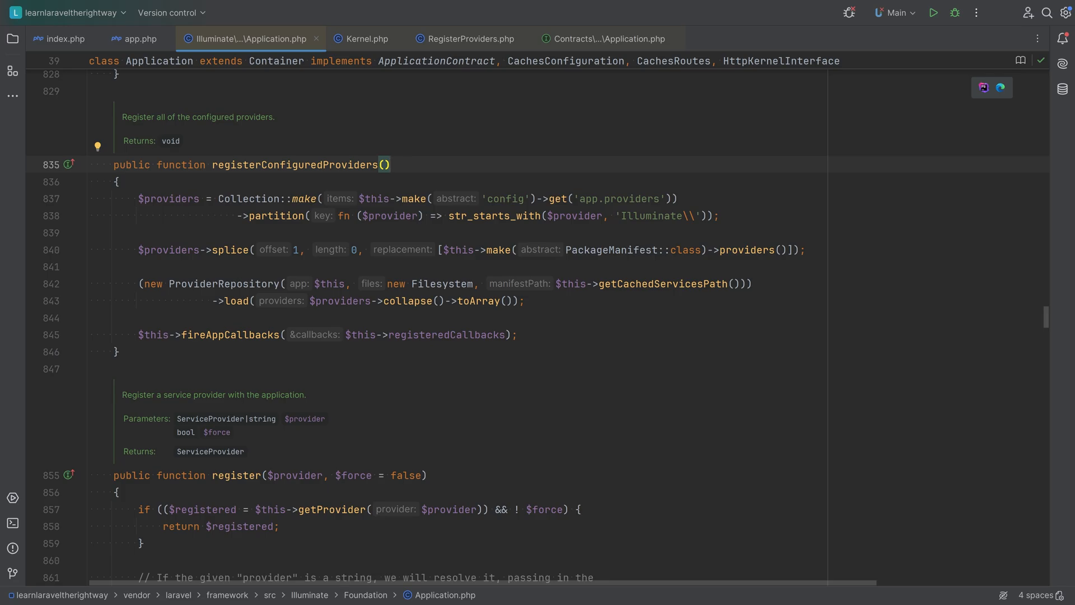
- Follow ProviderRepository's load into its eager loop and jump to the register call's definition
double_click(235, 300)
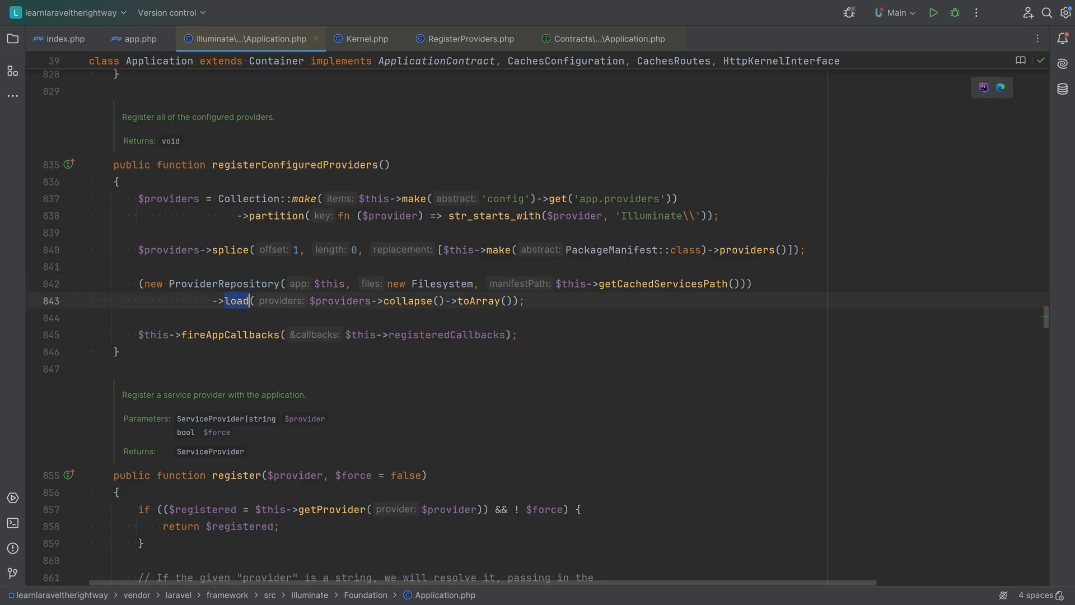
left_click(236, 300)
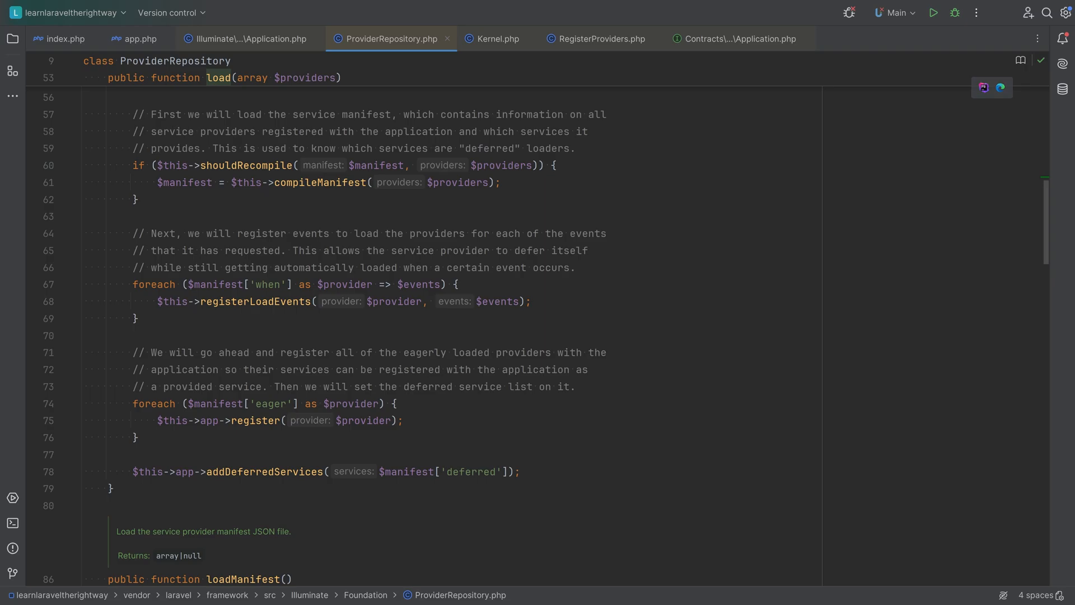
double_click(255, 420)
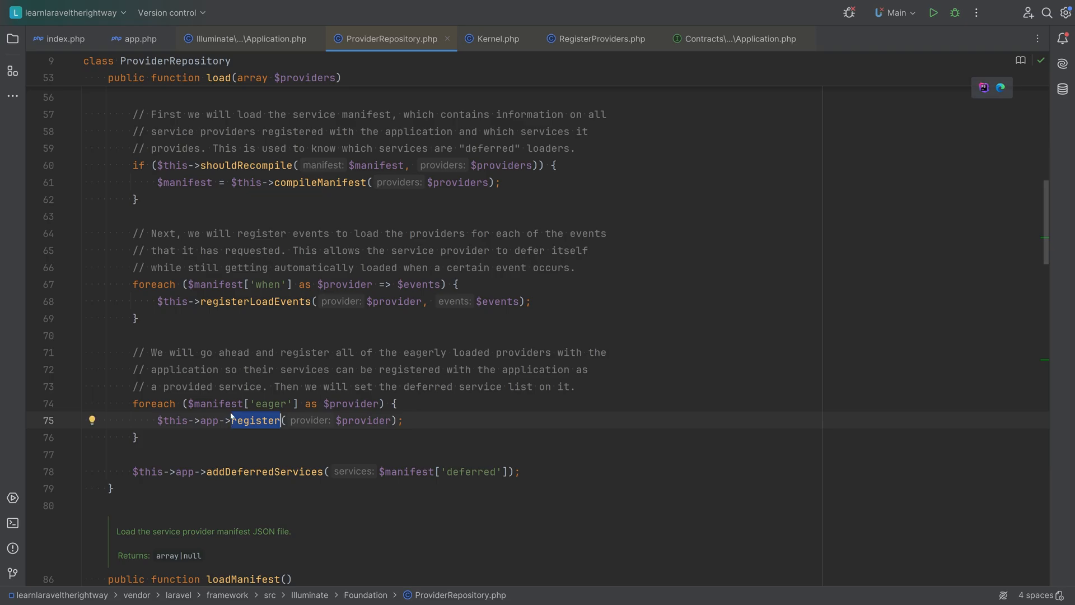
left_click(246, 39)
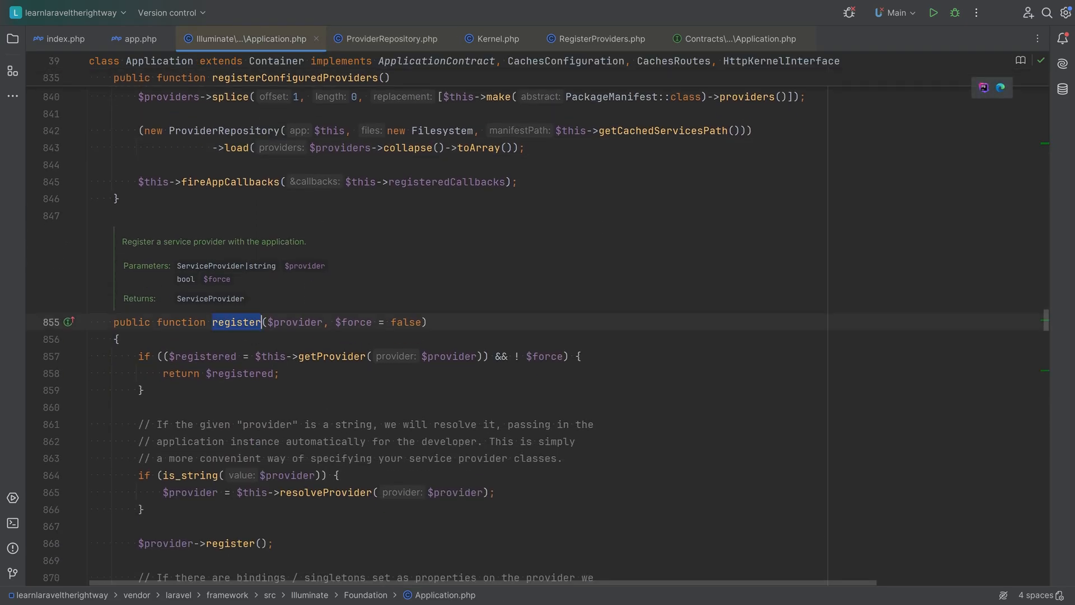
scroll("down", 3)
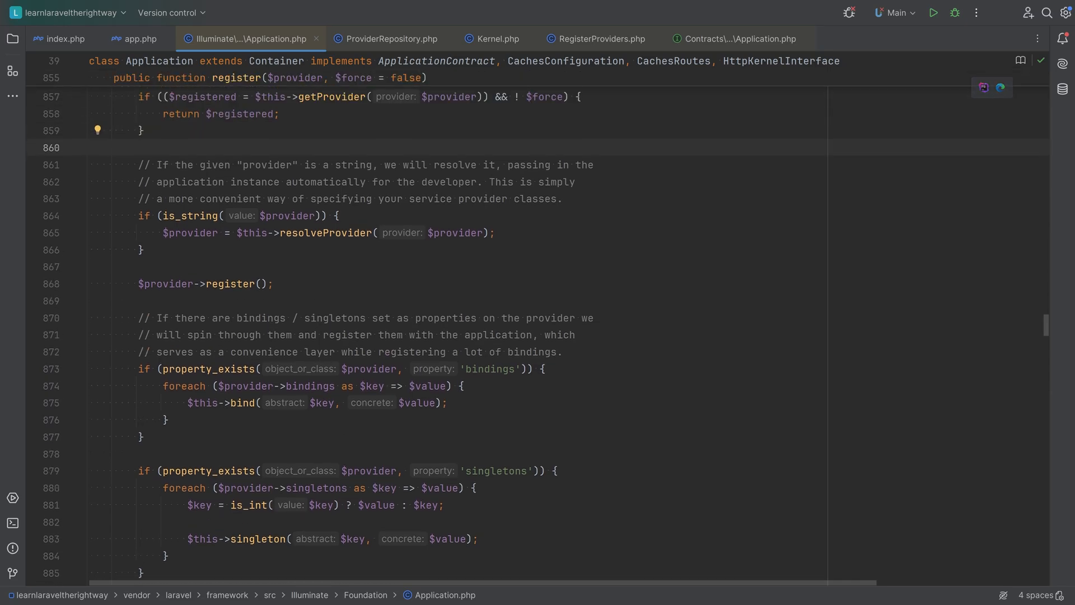
double_click(230, 288)
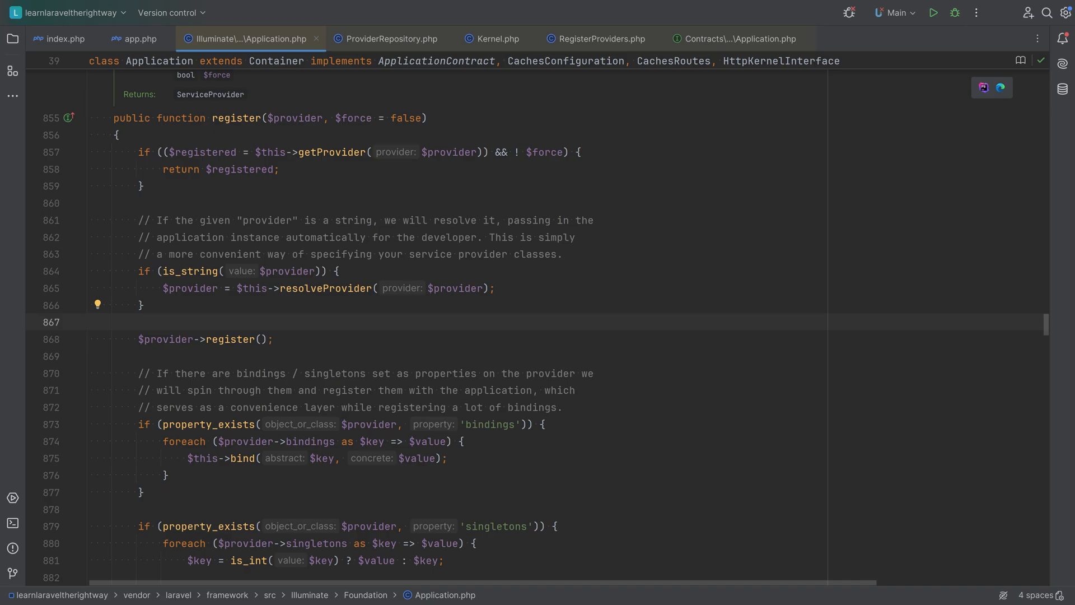
left_click(89, 322)
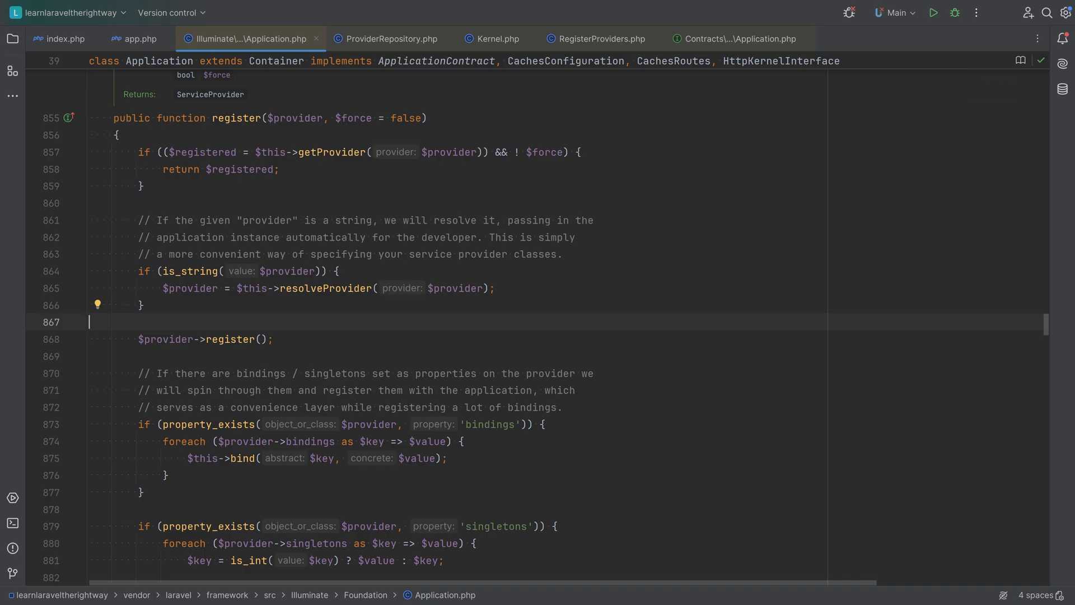
scroll("down", 3)
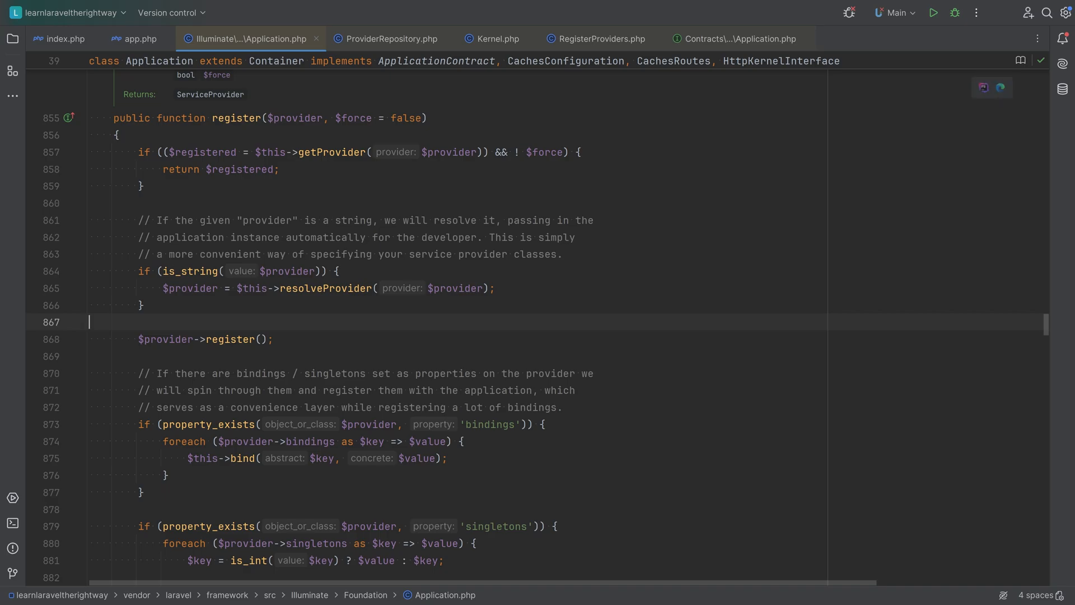
- Return to the HTTP Kernel's $bootstrappers and follow BootProviders into its source
left_click(496, 38)
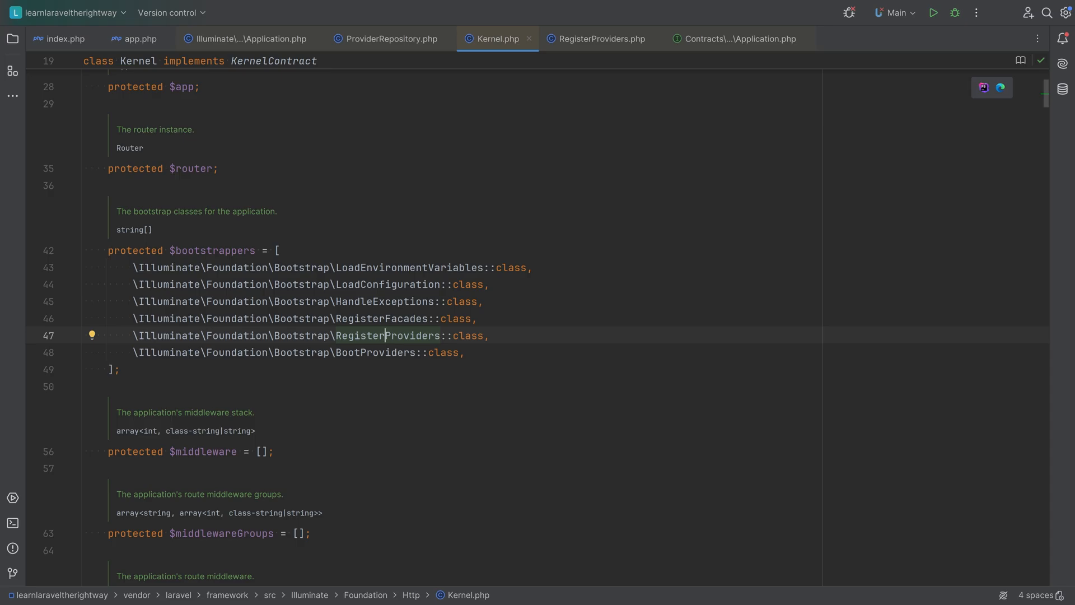
double_click(386, 335)
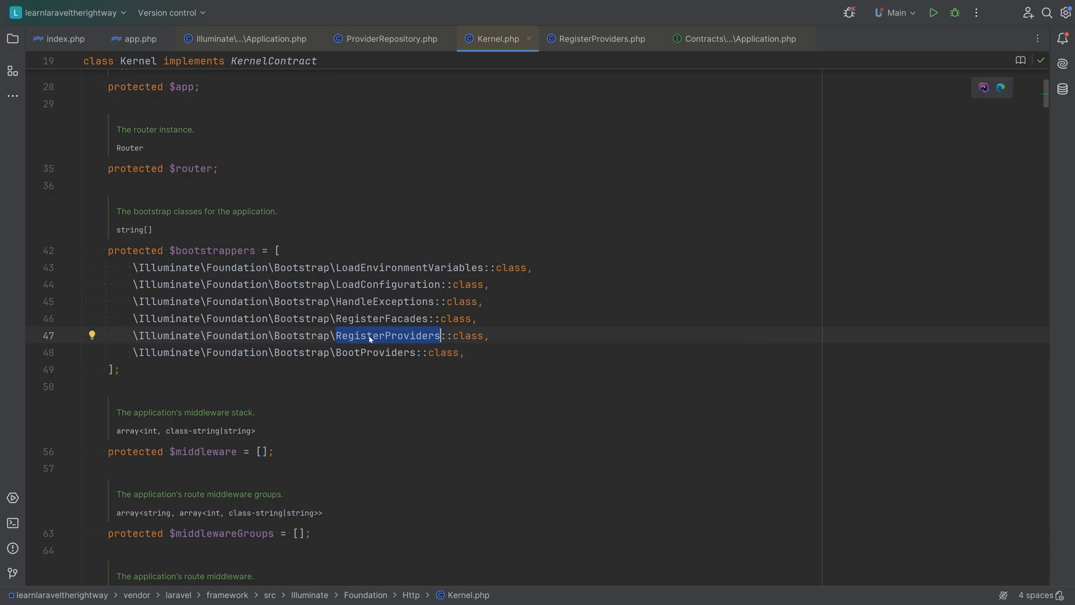
mouse_move(387, 335)
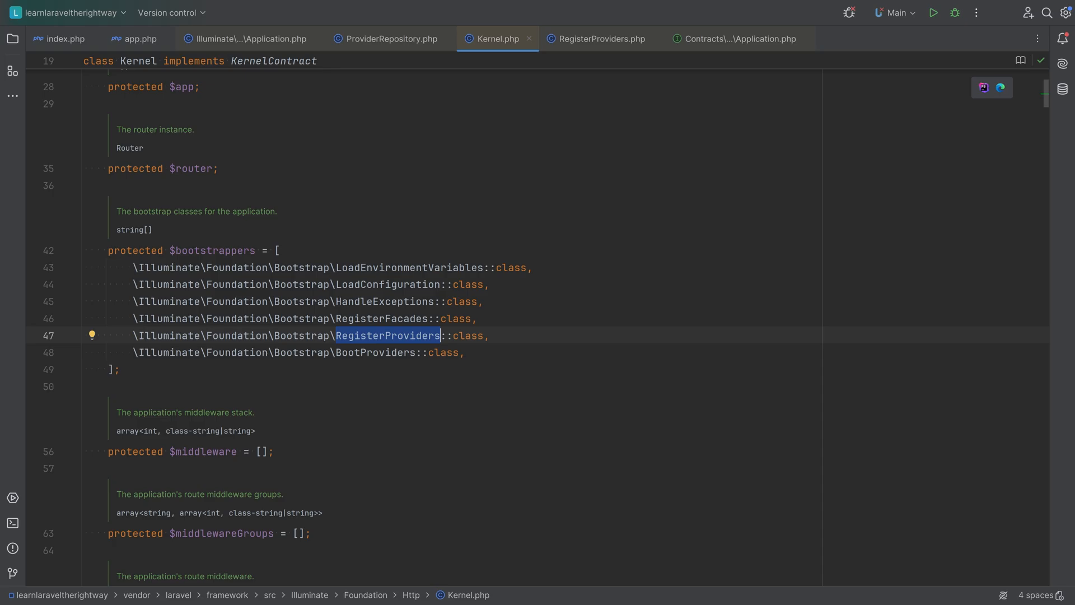
left_click(366, 352)
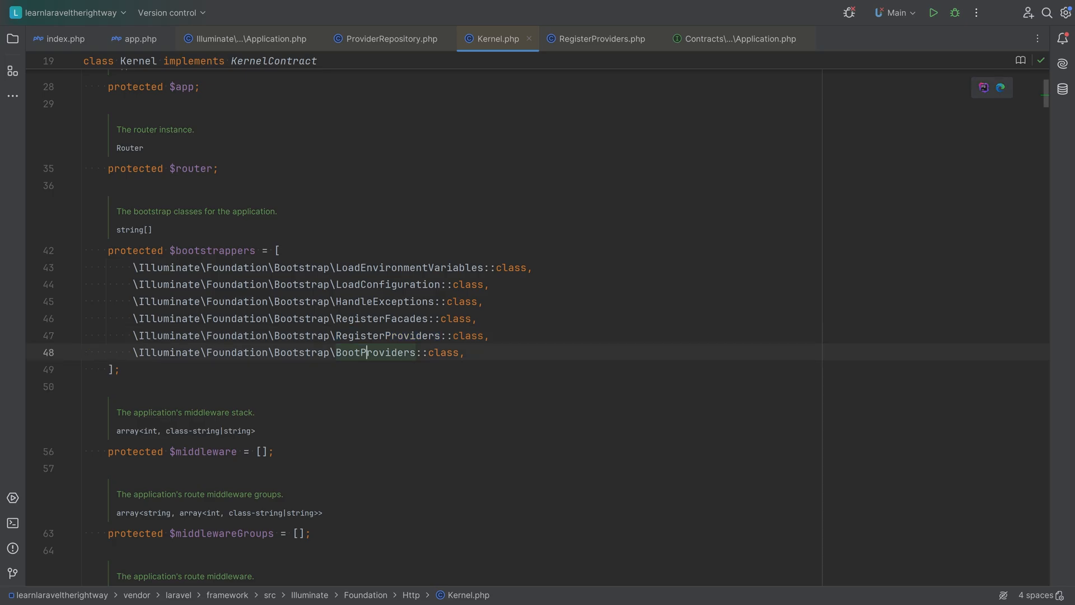
double_click(374, 353)
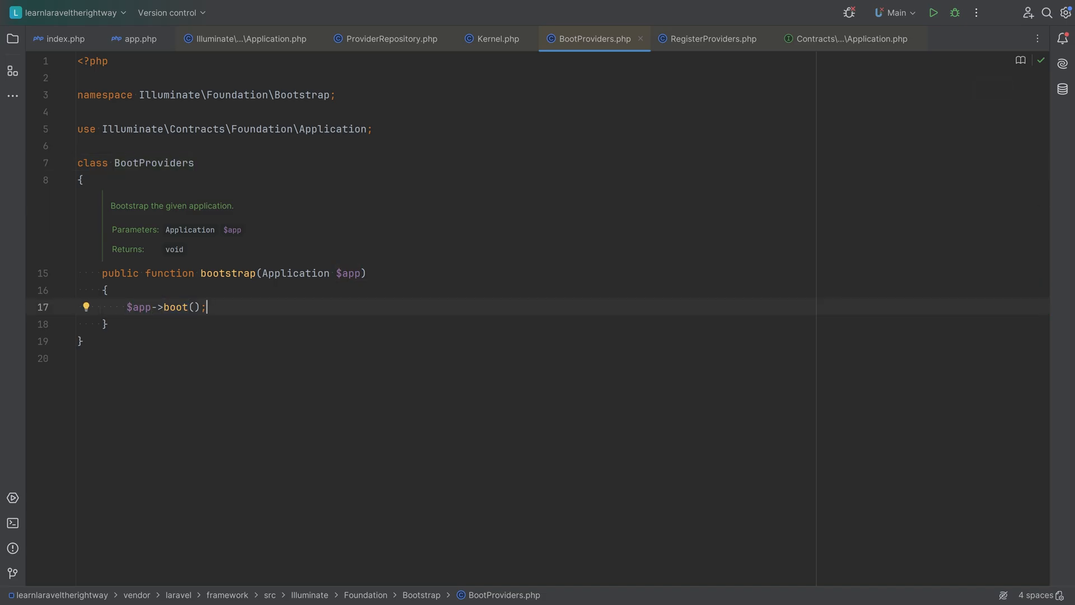
- Trace Application's boot into bootProvider, then reopen the project tree near handleRequest and handleCommand
left_click(247, 38)
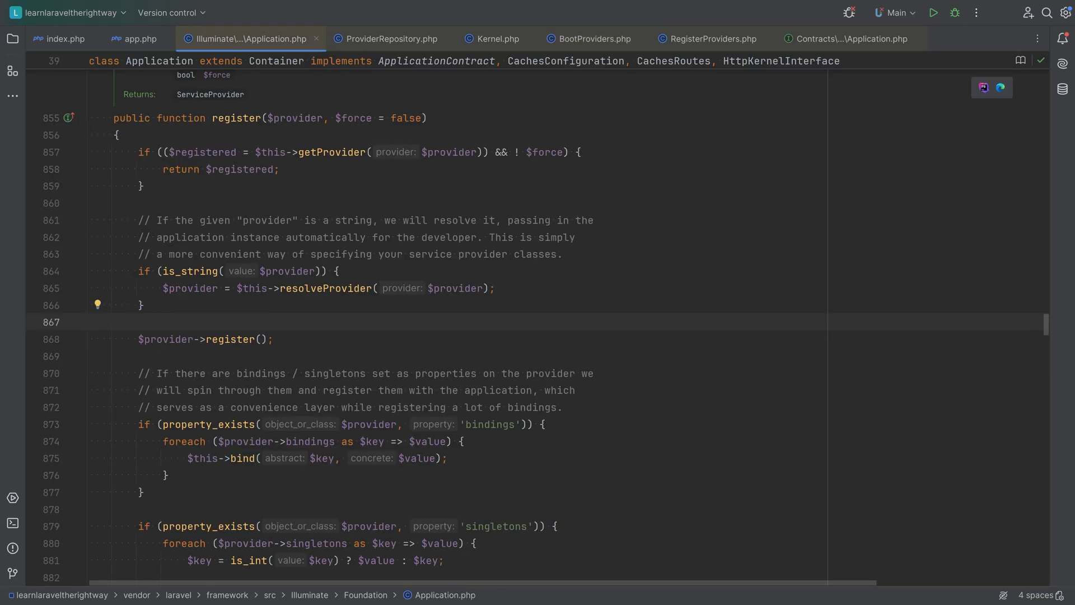
type("n boot")
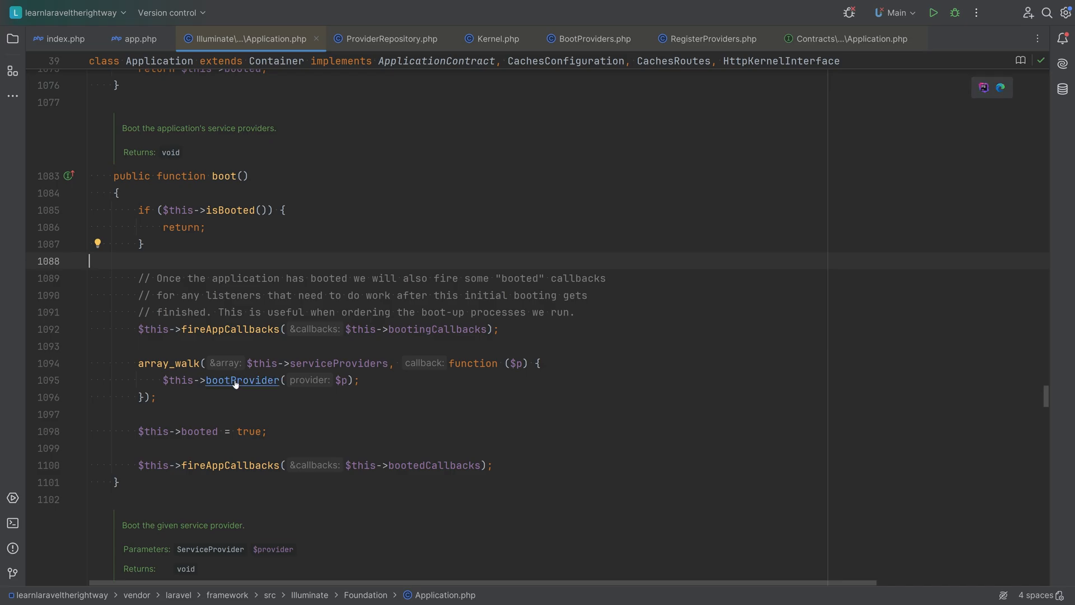
scroll("down", 3)
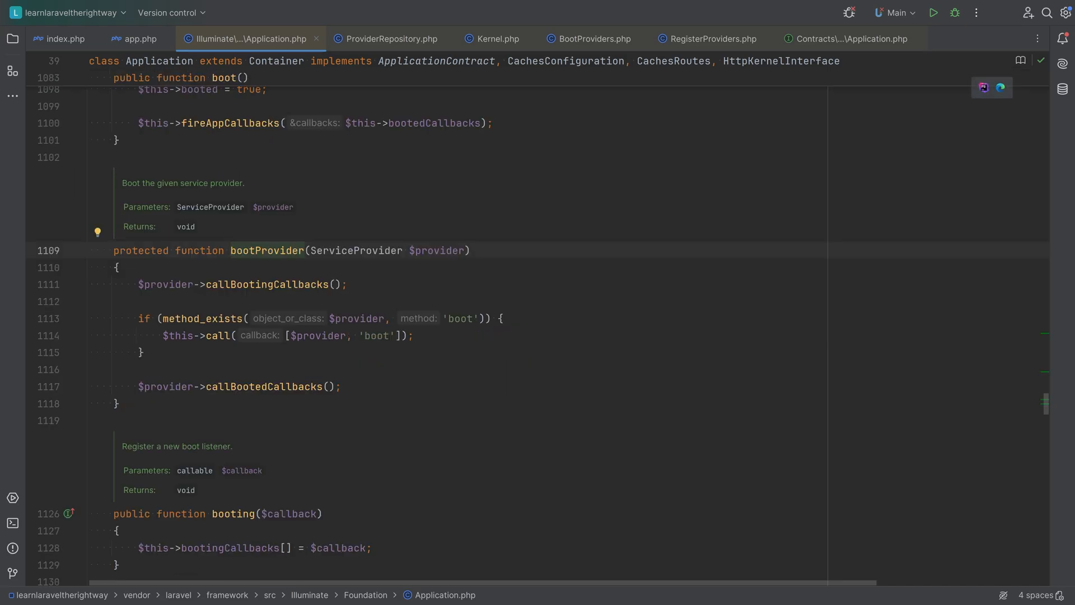
double_click(318, 335)
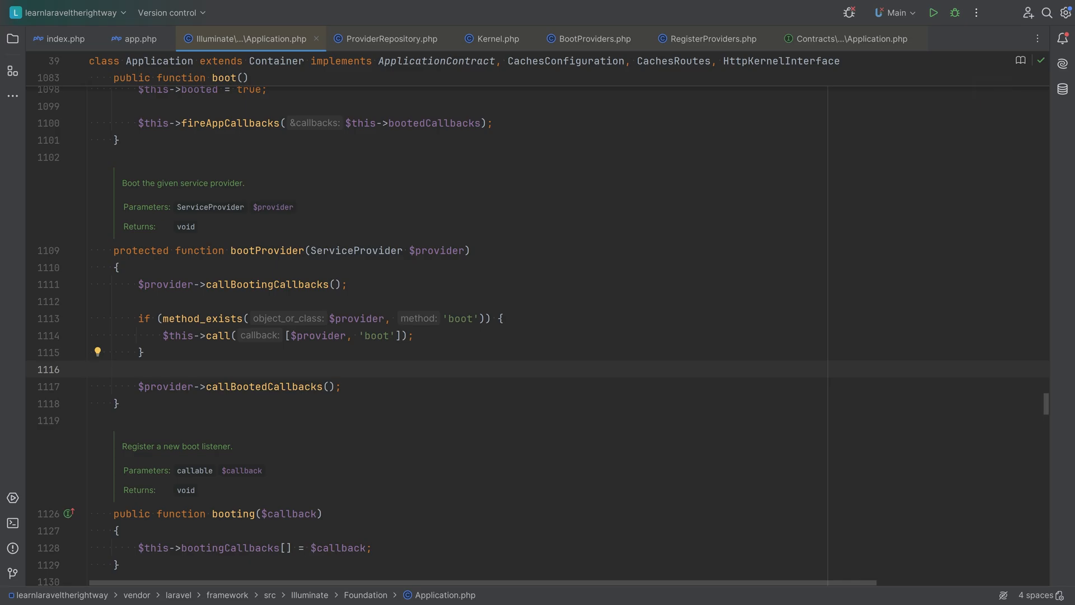
left_click(90, 370)
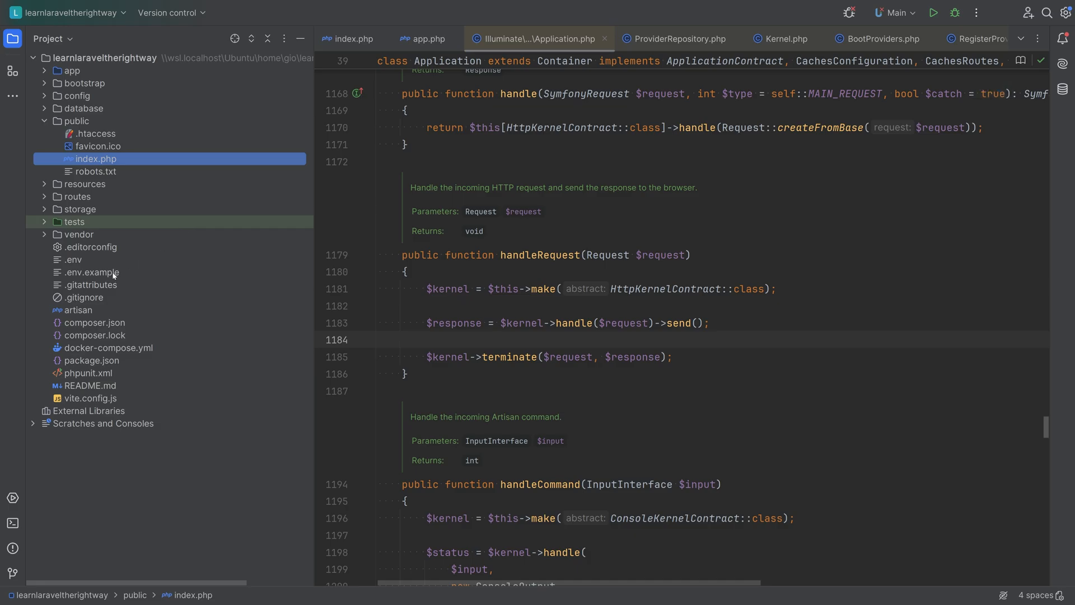
- Open the artisan script from the project root and highlight its bootstrap/handleCommand line
left_click(78, 309)
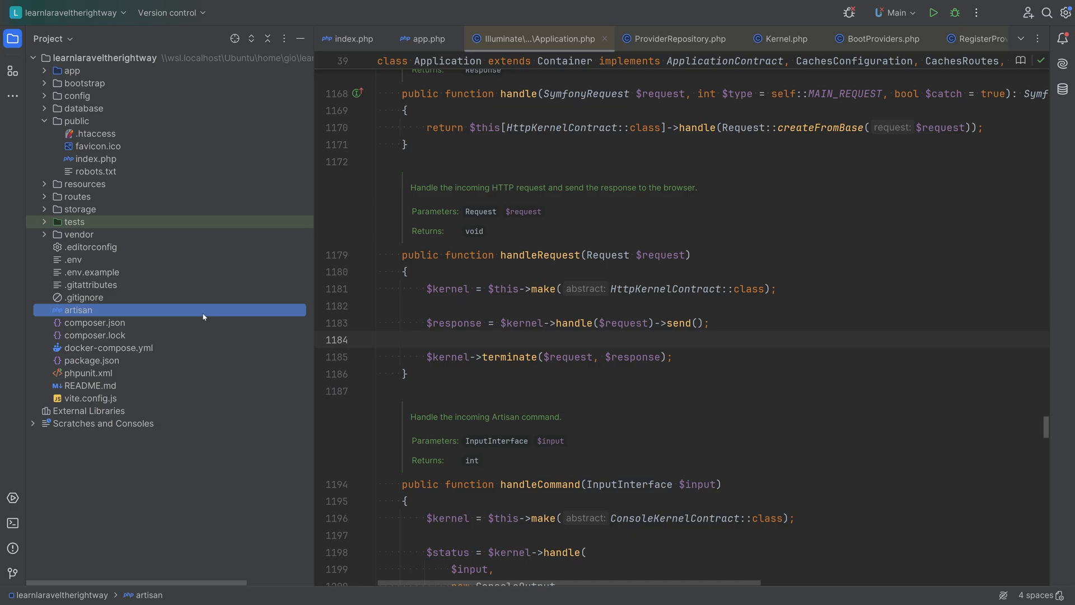
mouse_move(212, 314)
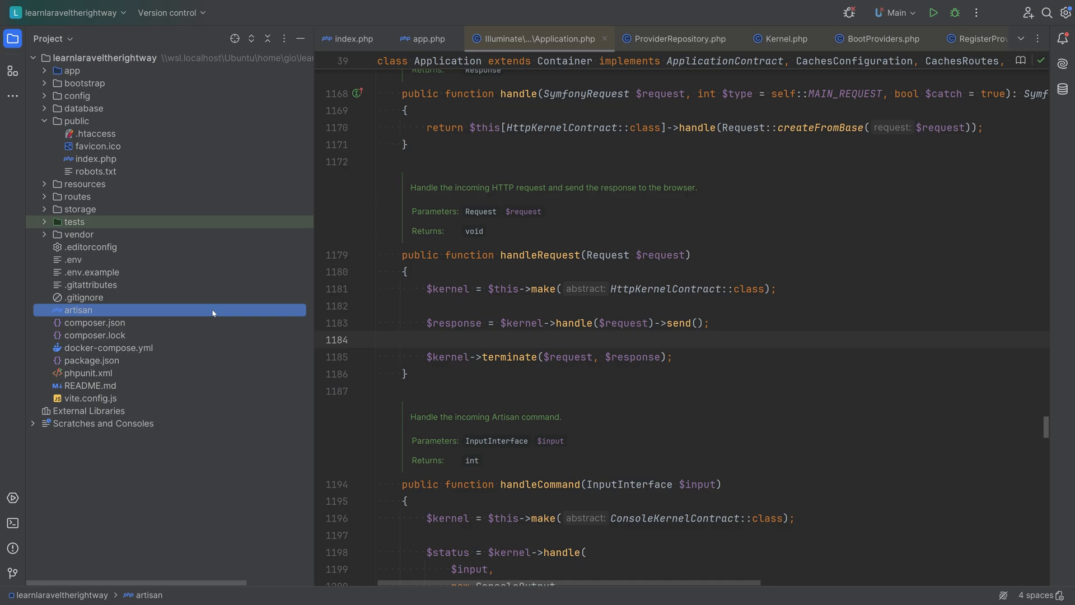
double_click(79, 310)
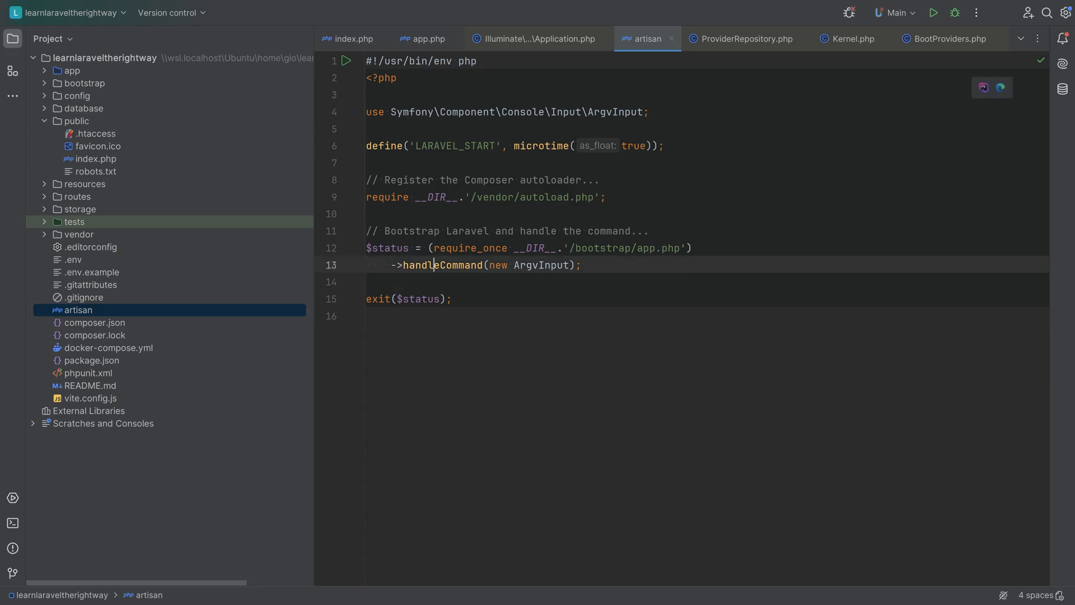
double_click(442, 265)
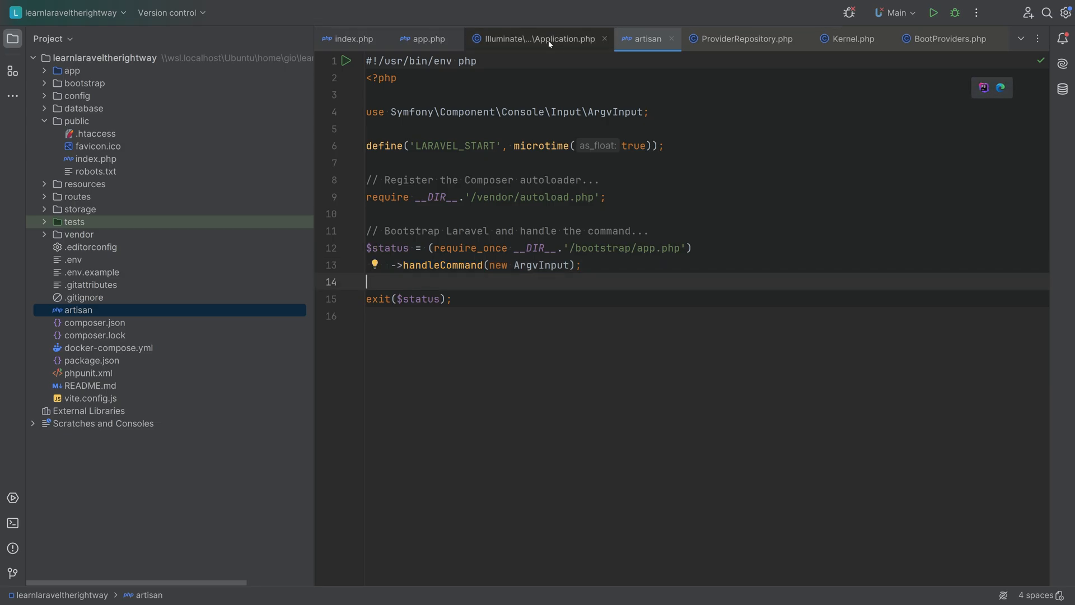
- Return to Application.php and highlight handleCommand resolving ConsoleKernelContract and handling the input
left_click(536, 38)
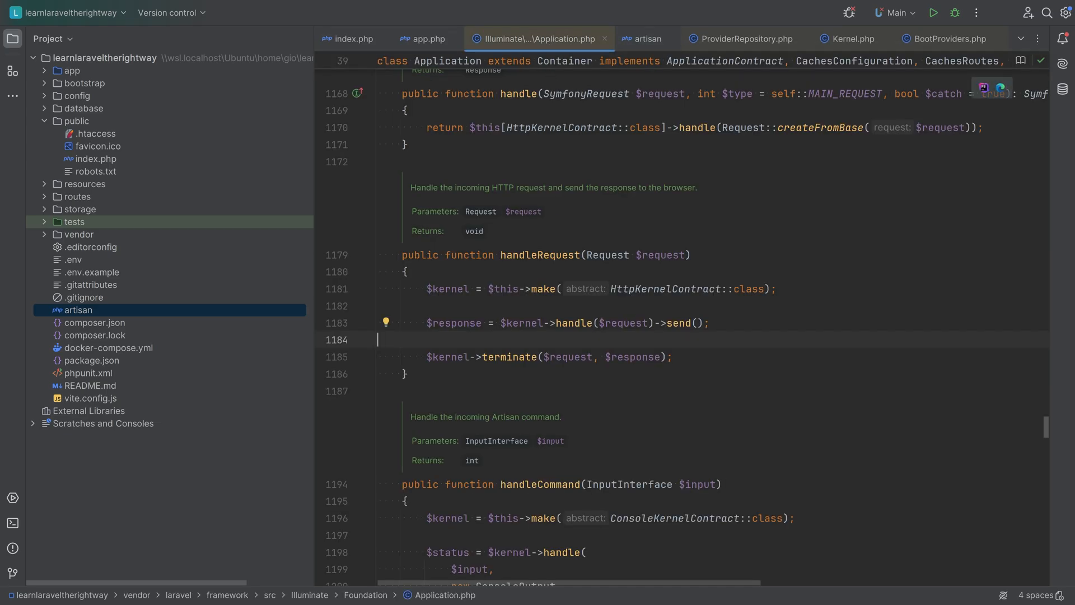
scroll("down", 3)
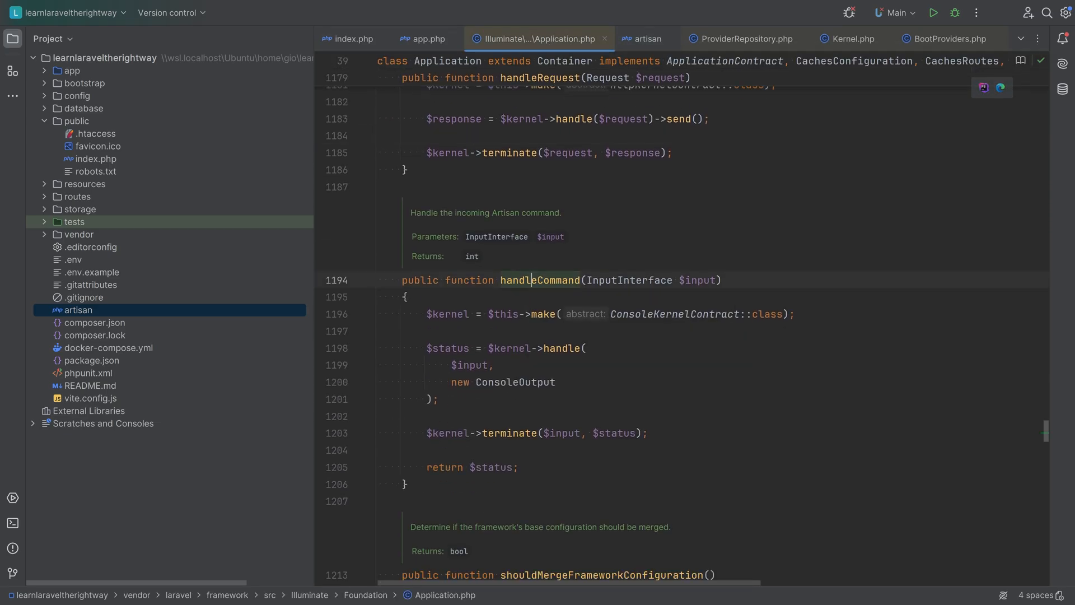
double_click(540, 280)
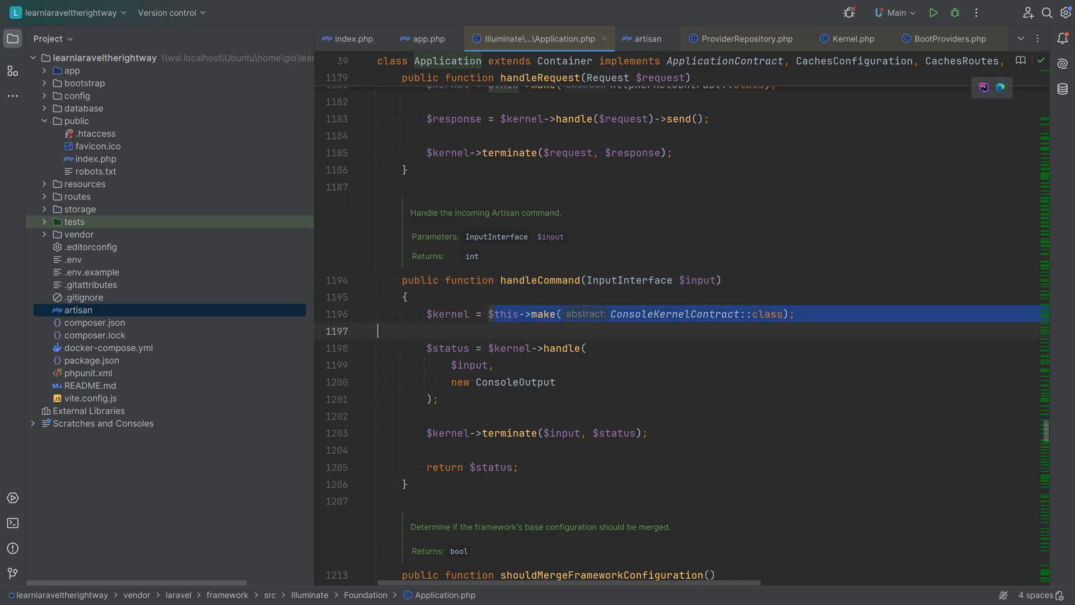
double_click(557, 349)
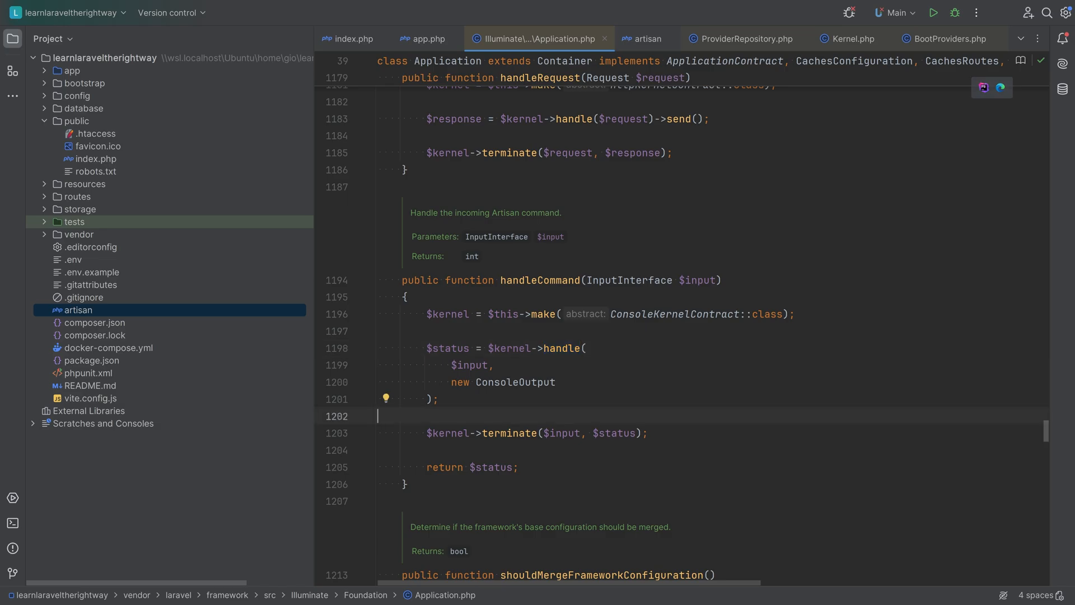
mouse_move(669, 38)
type("Kernel")
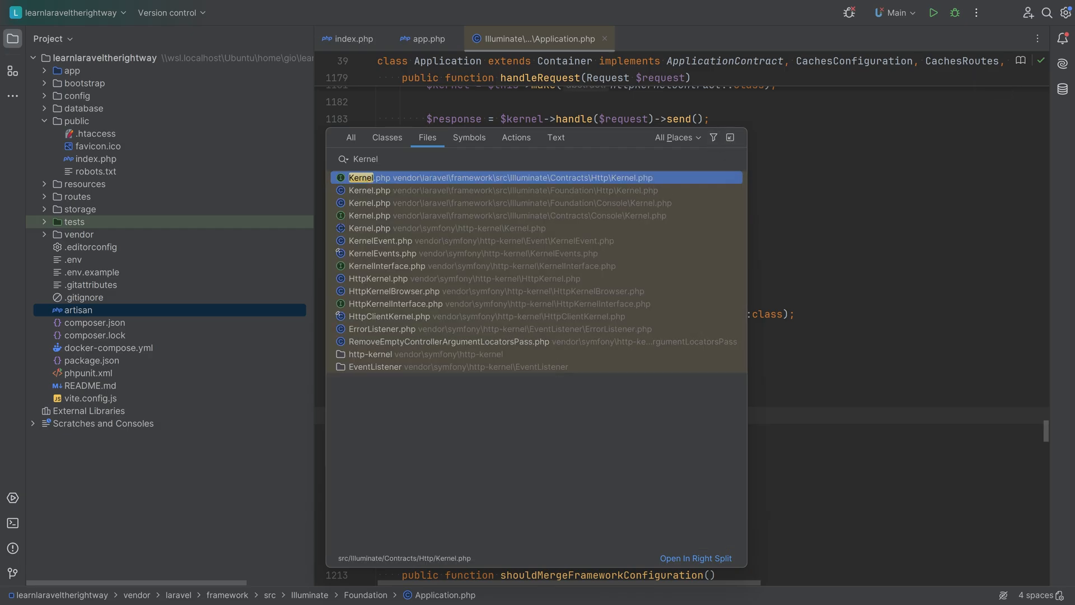
mouse_move(627, 181)
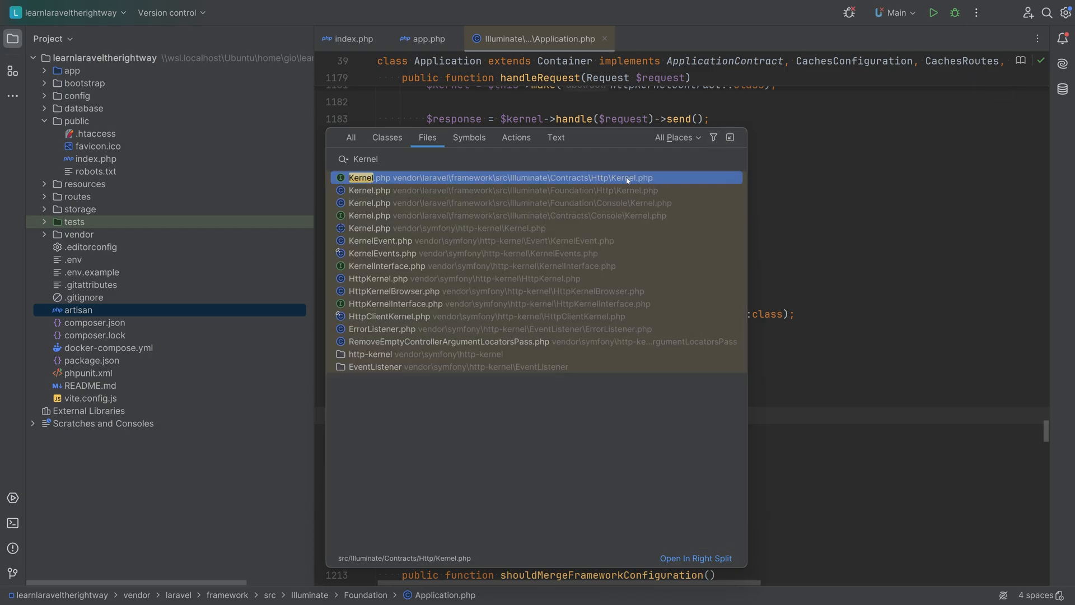
mouse_move(617, 193)
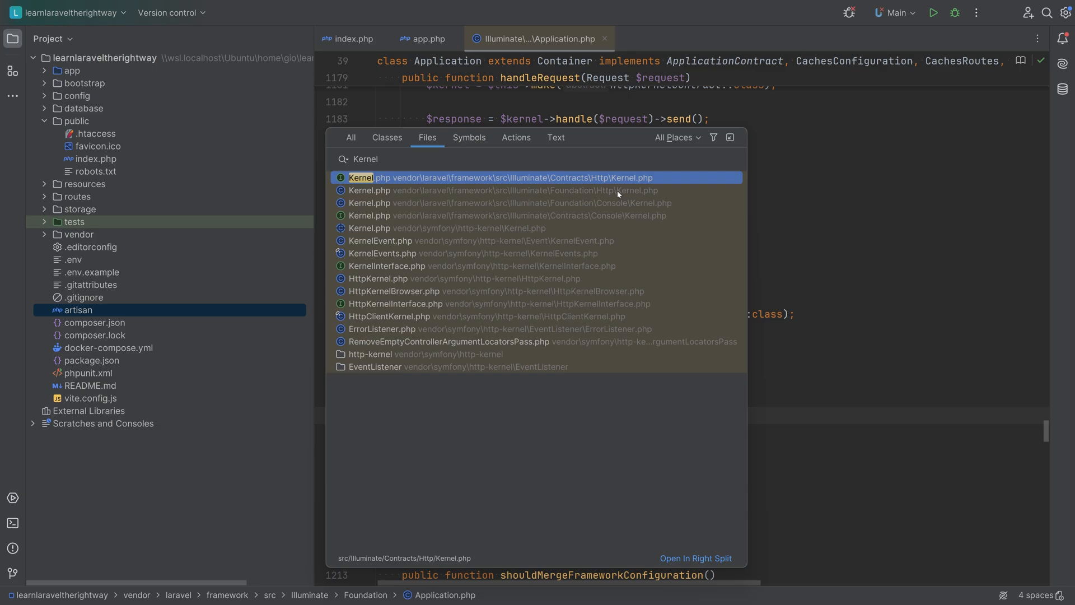
mouse_move(584, 209)
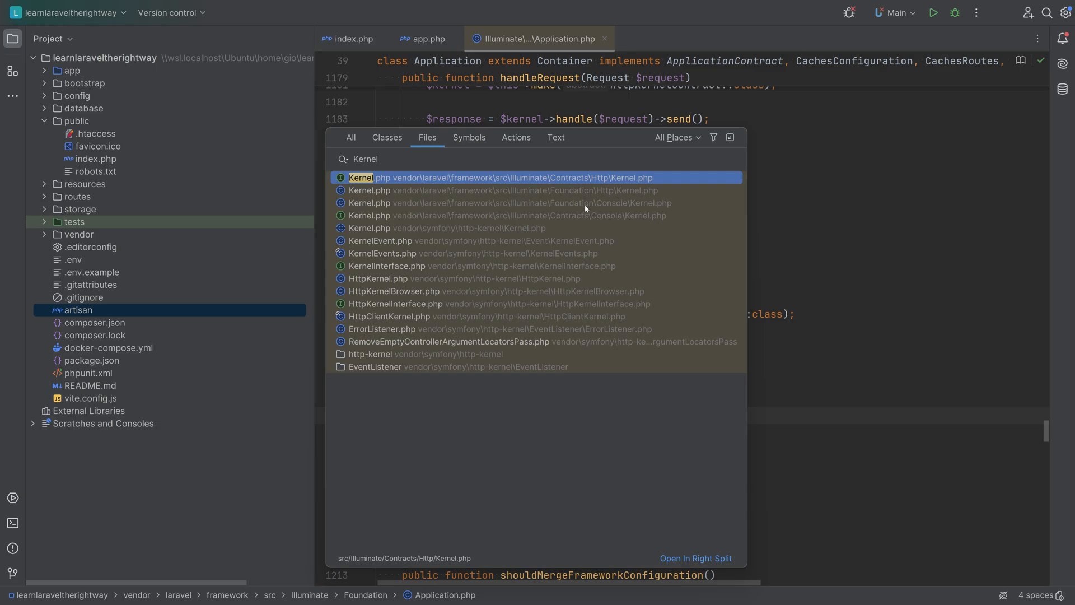
- Open Foundation/Console/Kernel.php from the file search results
left_click(520, 203)
type("n handle(")
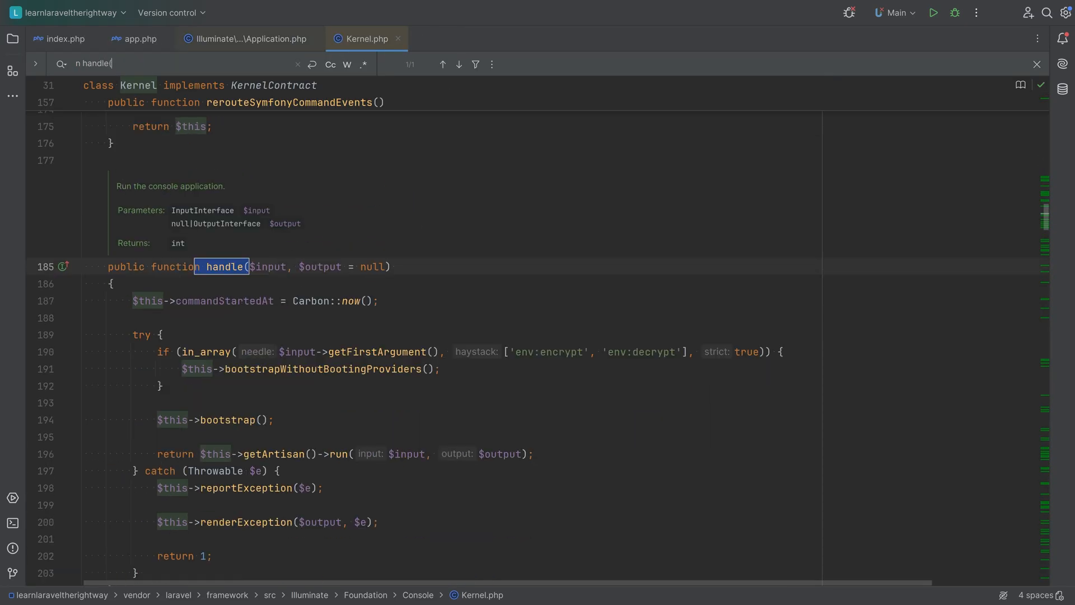
- Dismiss the find bar and highlight the Artisan run() call in handle()
left_click(1035, 64)
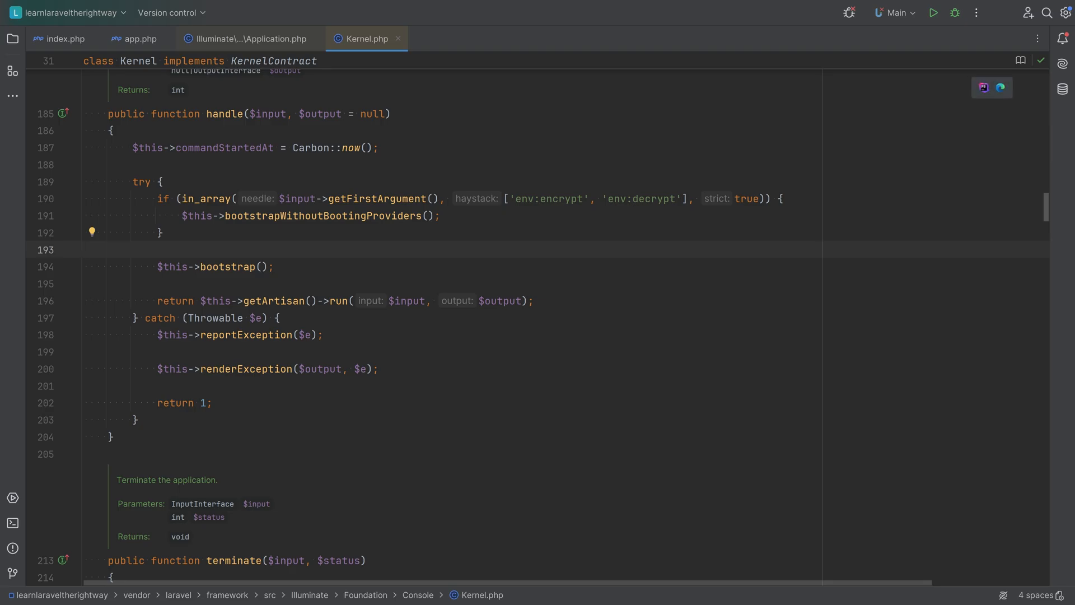
double_click(338, 300)
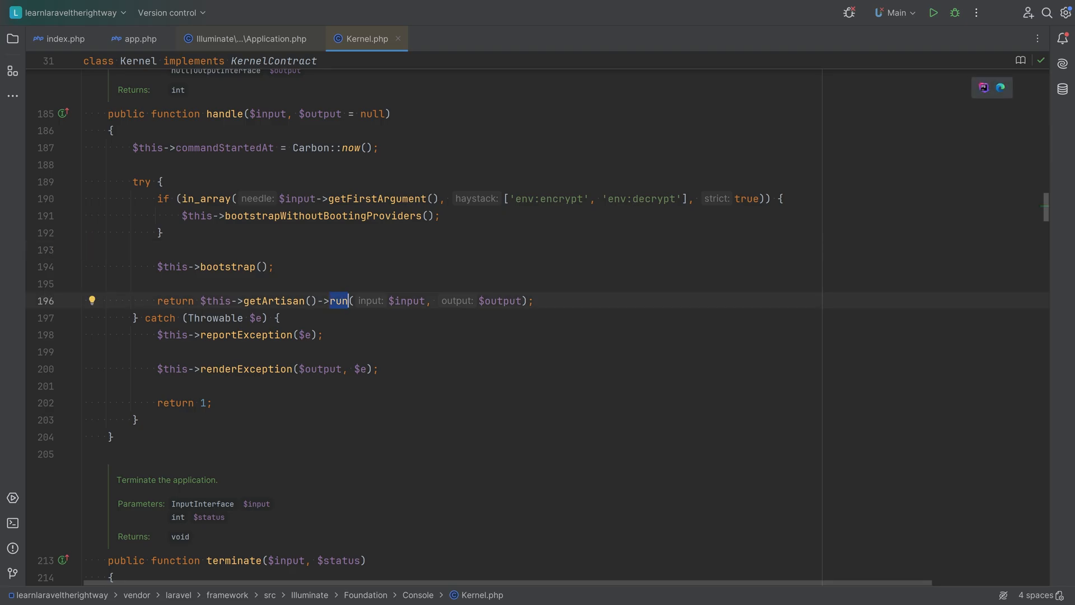